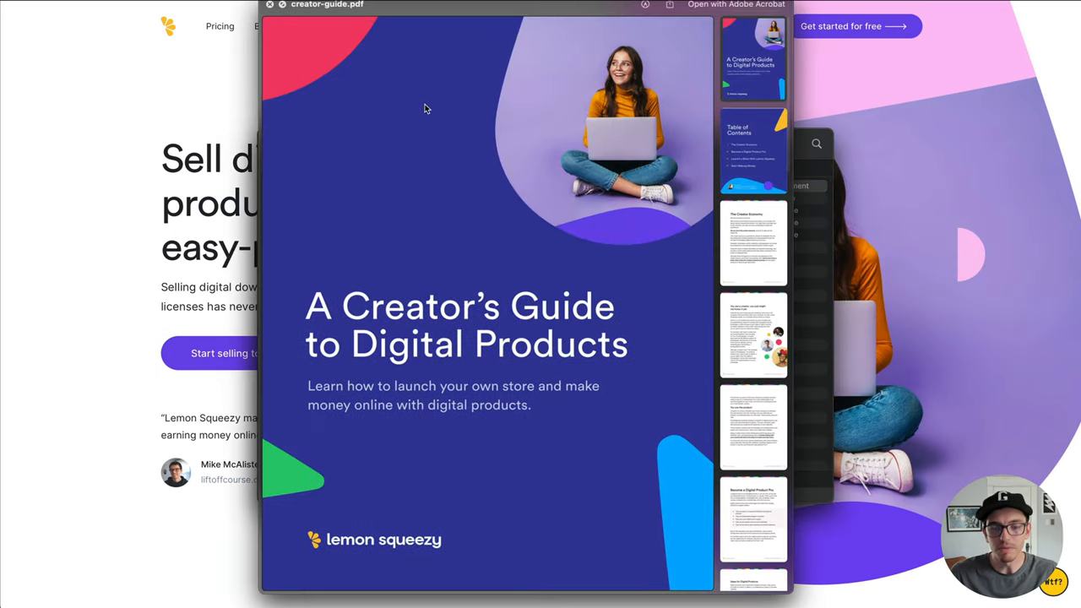
# - Page to the guide's second page and close the creator-guide.pdf preview
pyautogui.click(752, 243)
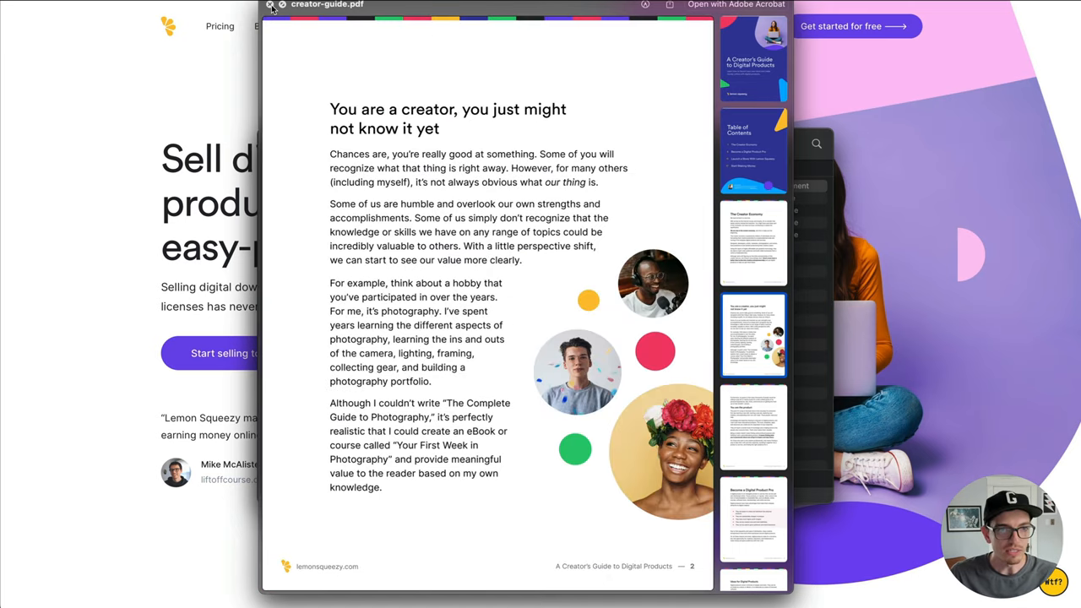
pyautogui.click(270, 5)
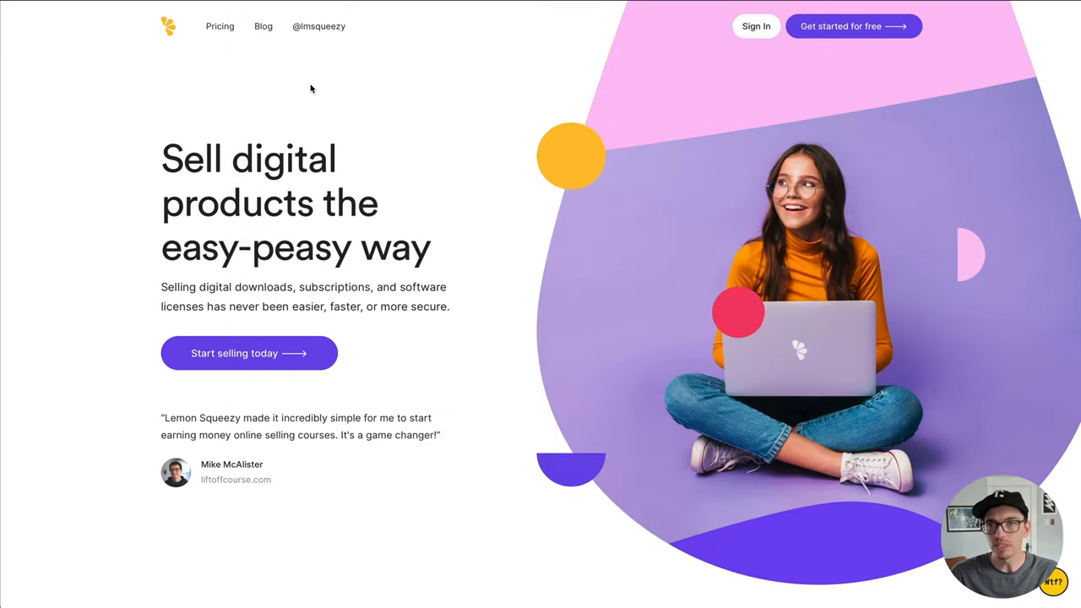
pyautogui.moveTo(852, 26)
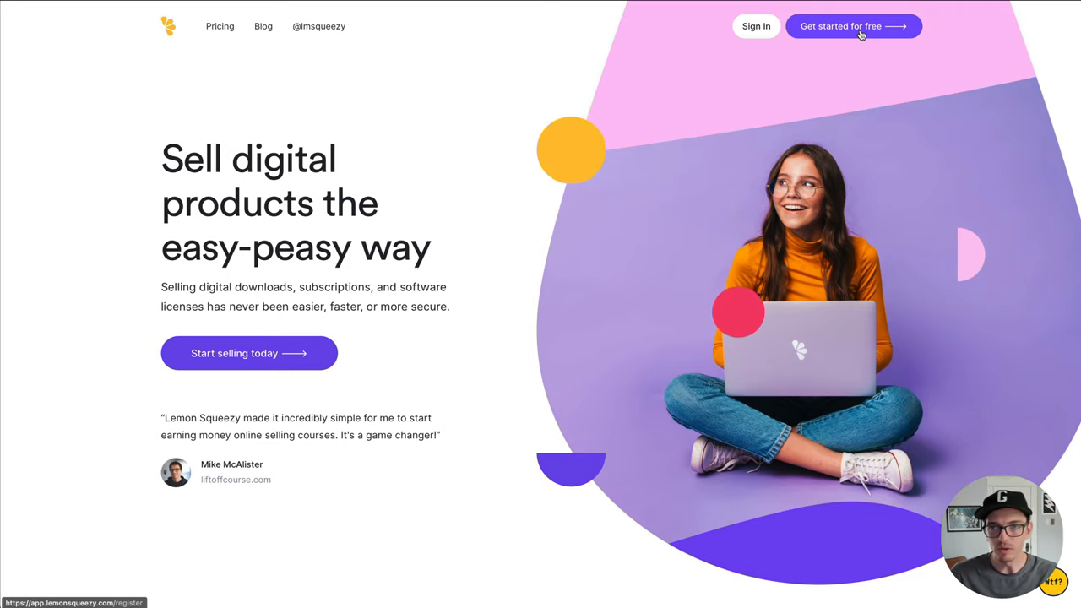
# - Sign up as Mike McAlister with an lsdemosite email and password, then create the account
pyautogui.click(852, 26)
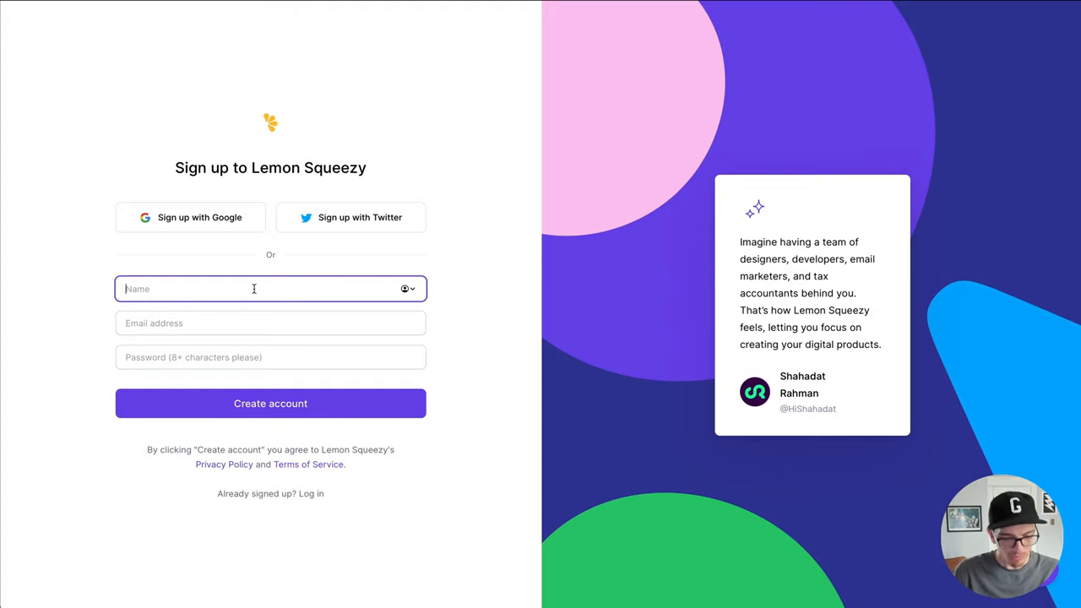
pyautogui.write('Mike McAlister')
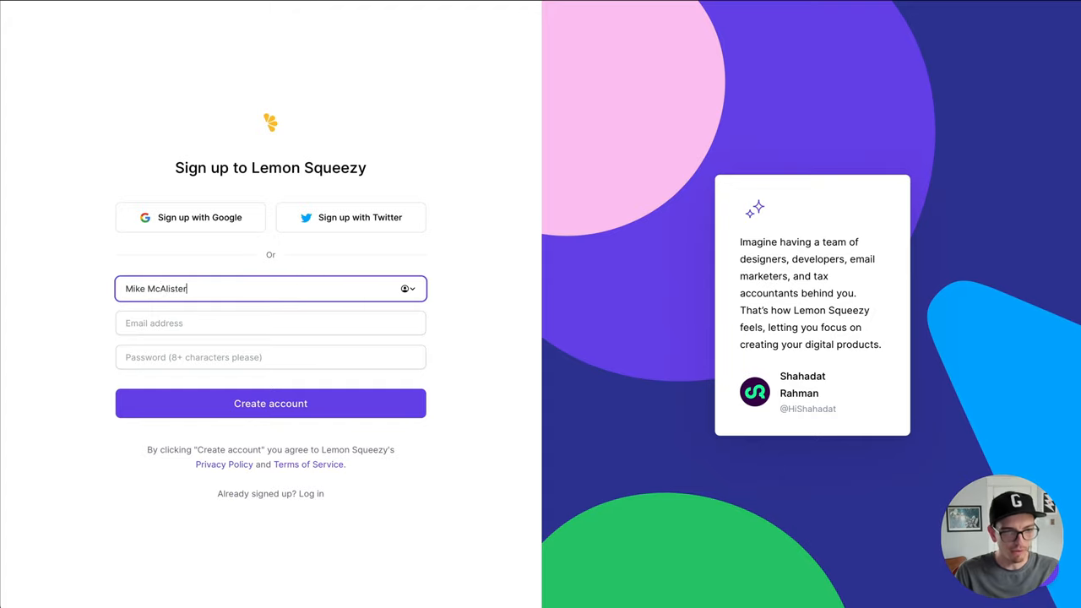
pyautogui.write('m+')
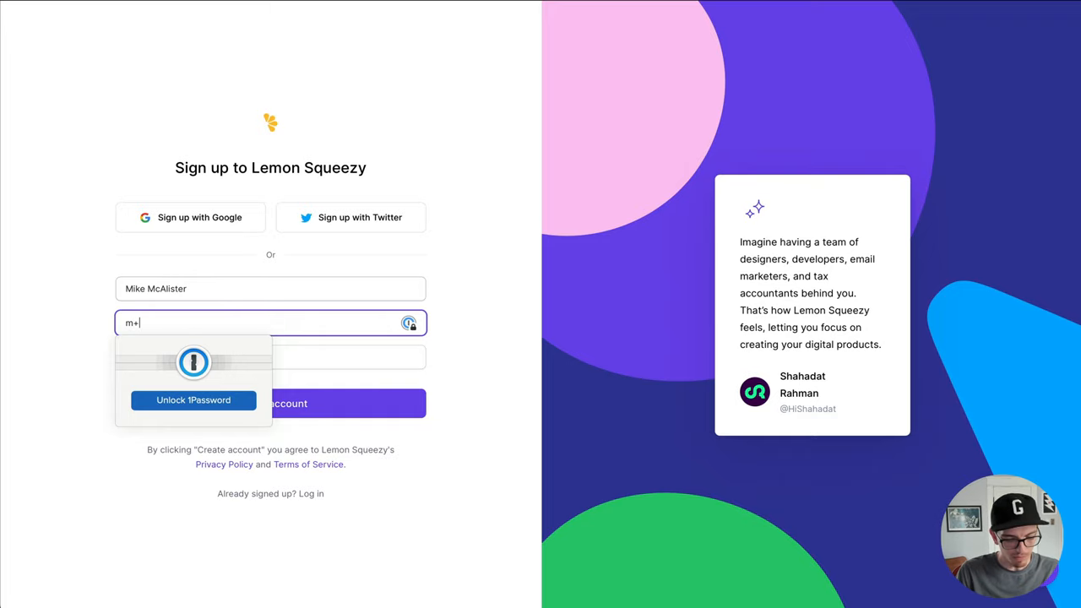
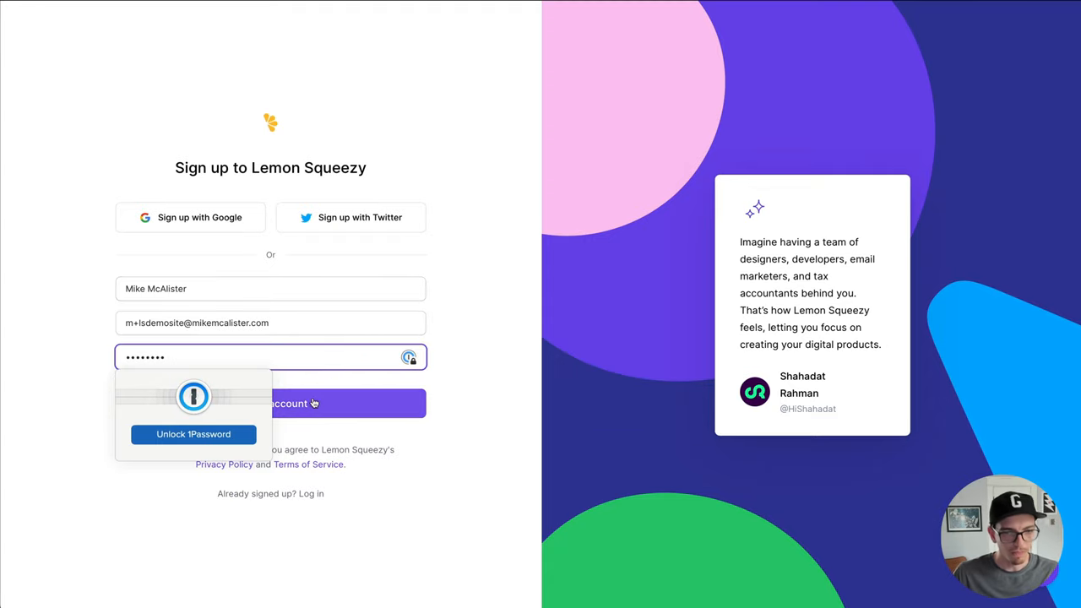
pyautogui.click(270, 403)
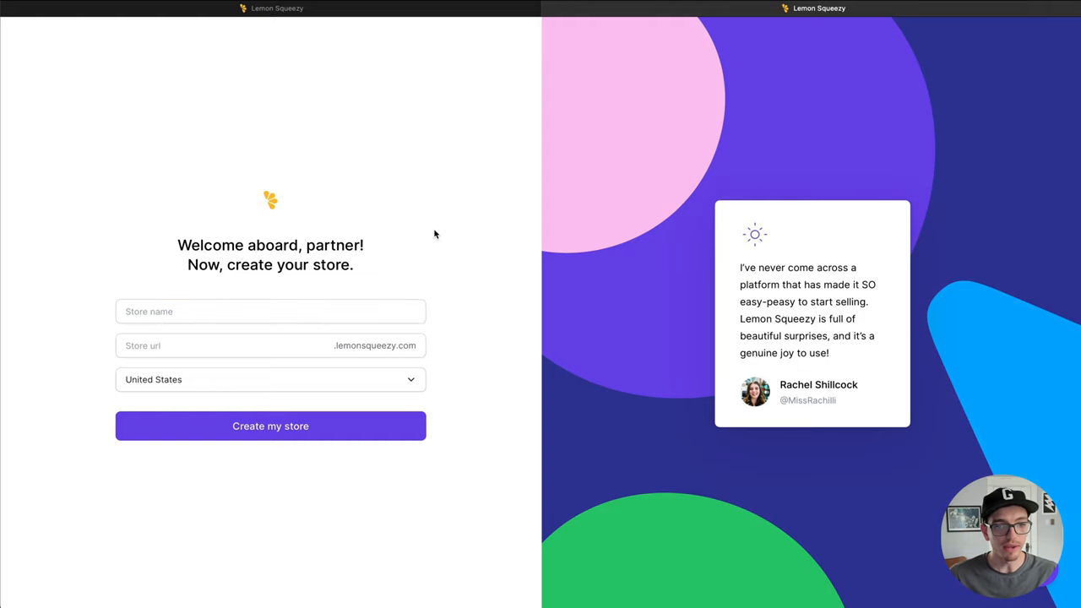
# - Name the store Lemon Squeezy Guide with URL lscreatorguide, country United States
pyautogui.click(270, 311)
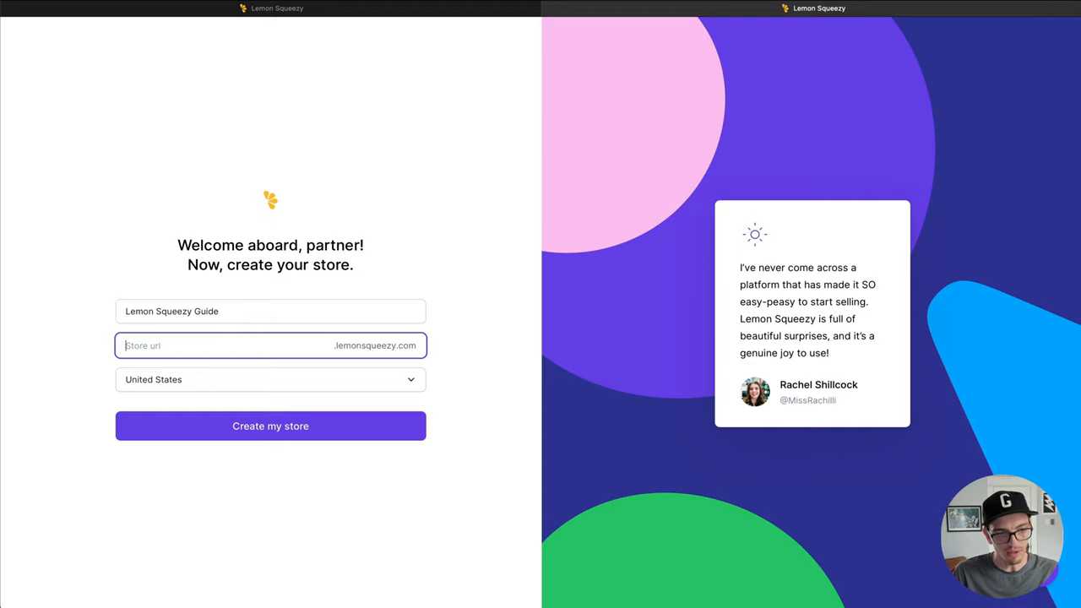
pyautogui.write('lscreatorguide')
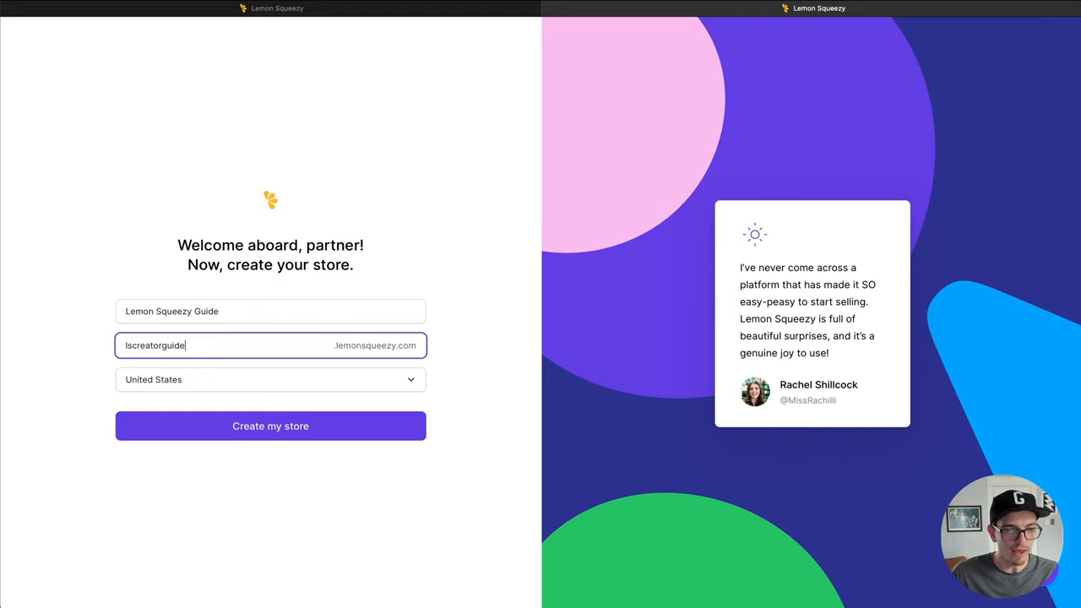
pyautogui.moveTo(373, 344)
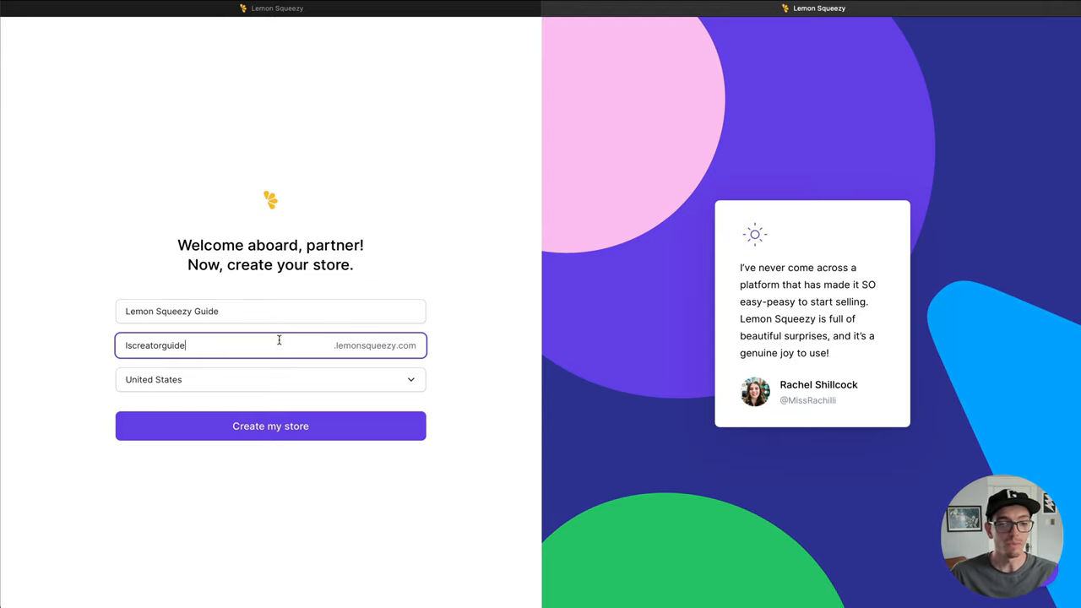
pyautogui.moveTo(473, 355)
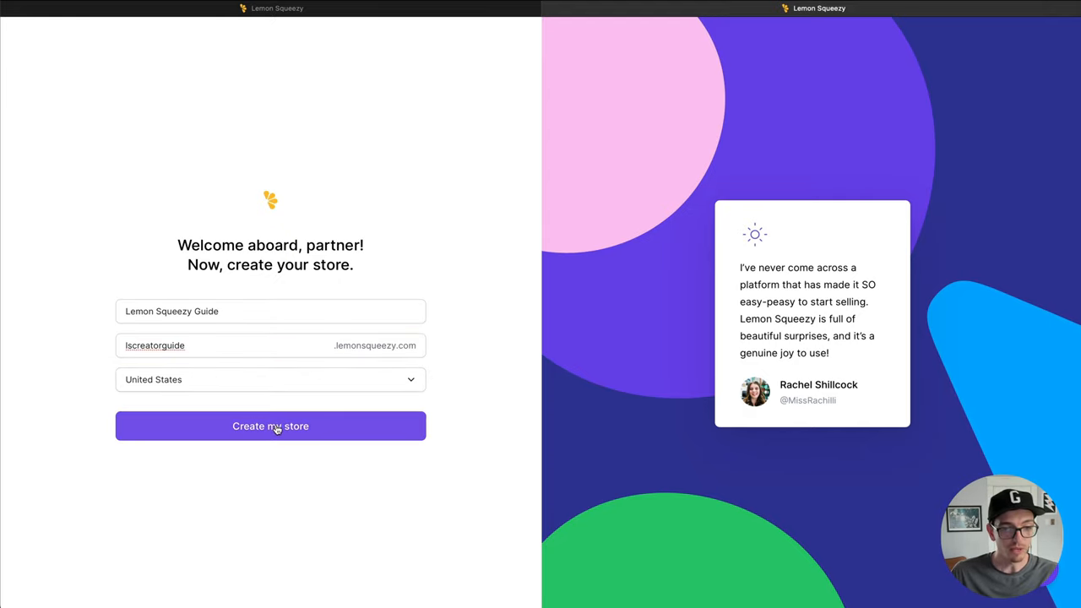
pyautogui.moveTo(454, 274)
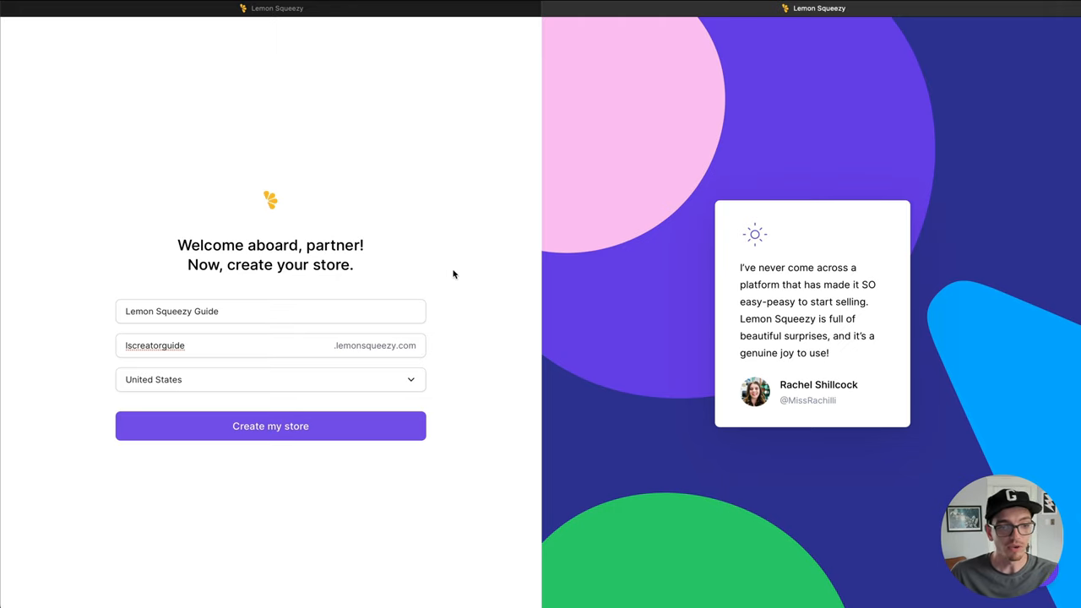
# - Create the store and choose the free Fresh $0/month plan
pyautogui.click(270, 426)
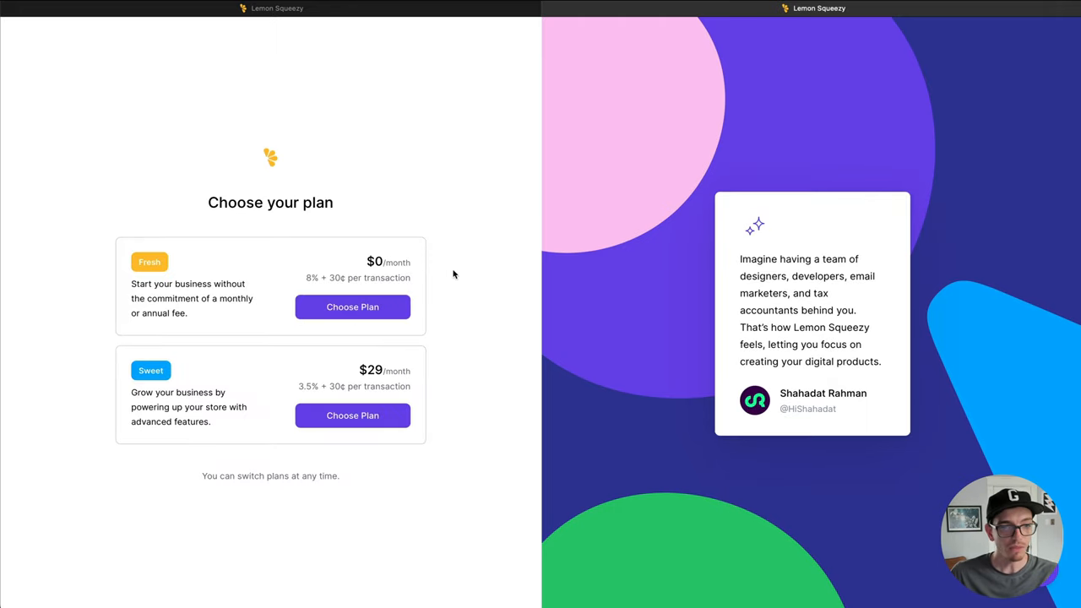
pyautogui.moveTo(182, 293)
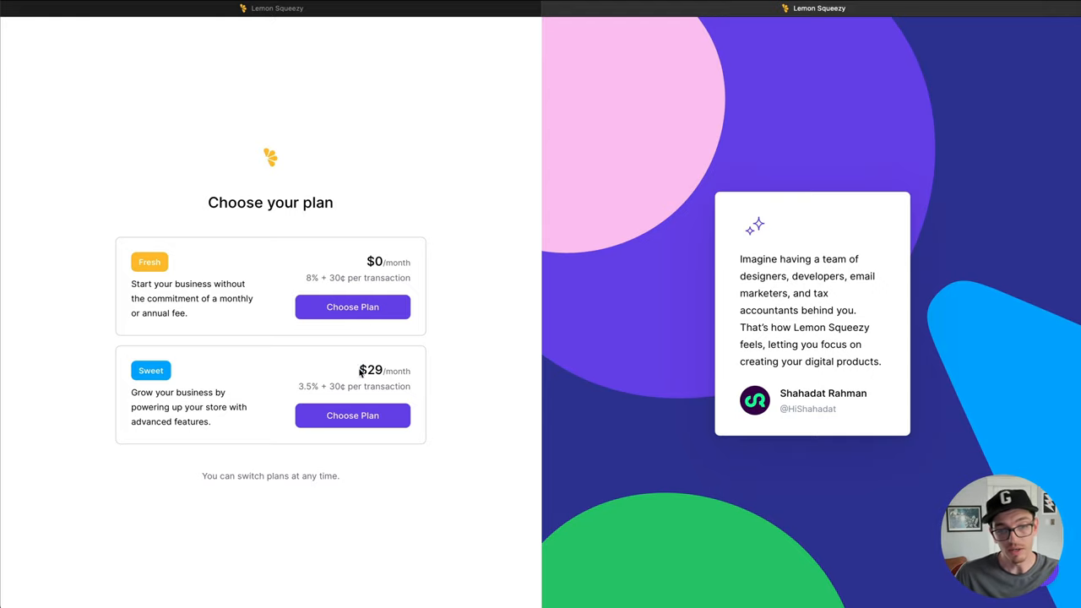
pyautogui.moveTo(204, 381)
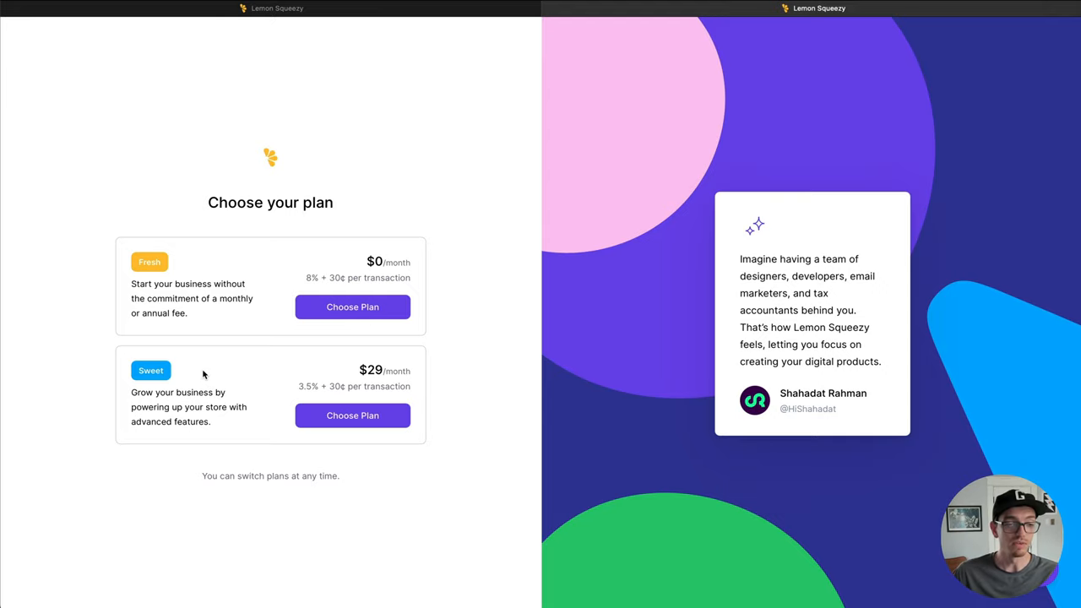
pyautogui.moveTo(235, 367)
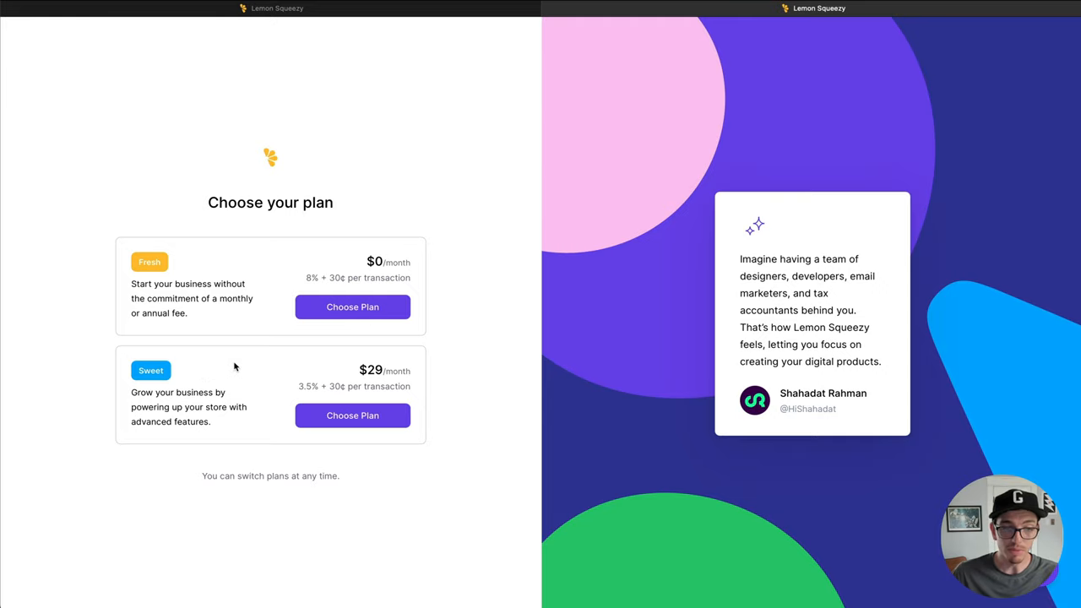
pyautogui.moveTo(242, 370)
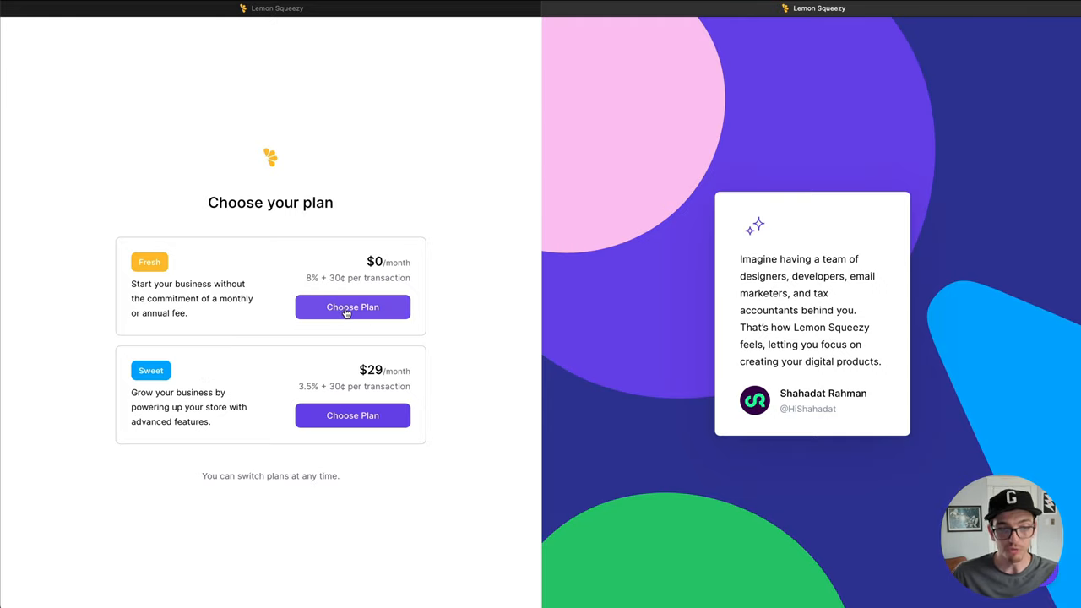
pyautogui.click(352, 306)
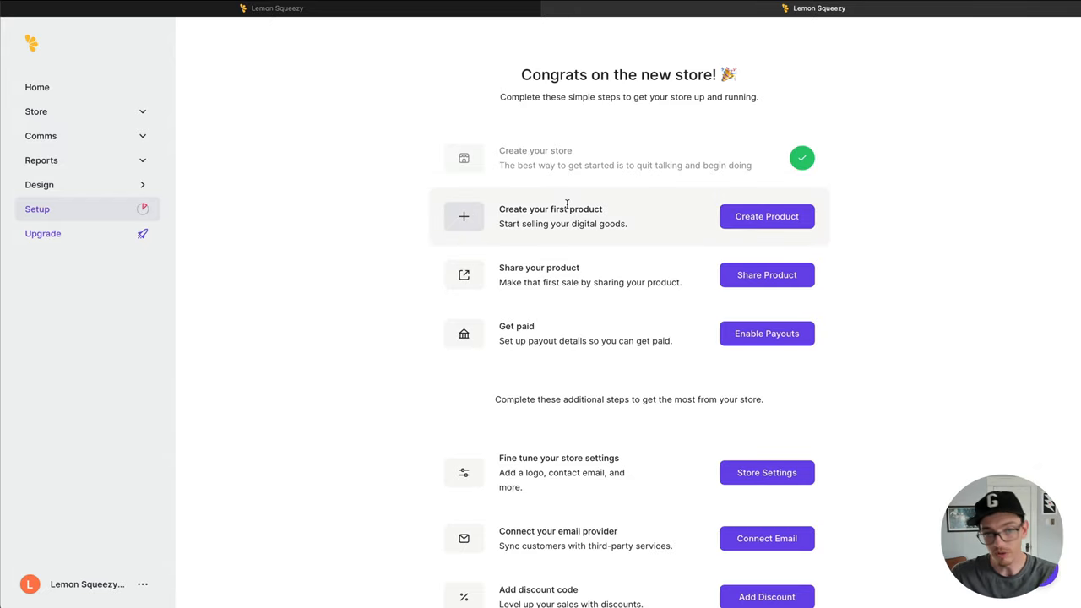
pyautogui.moveTo(767, 216)
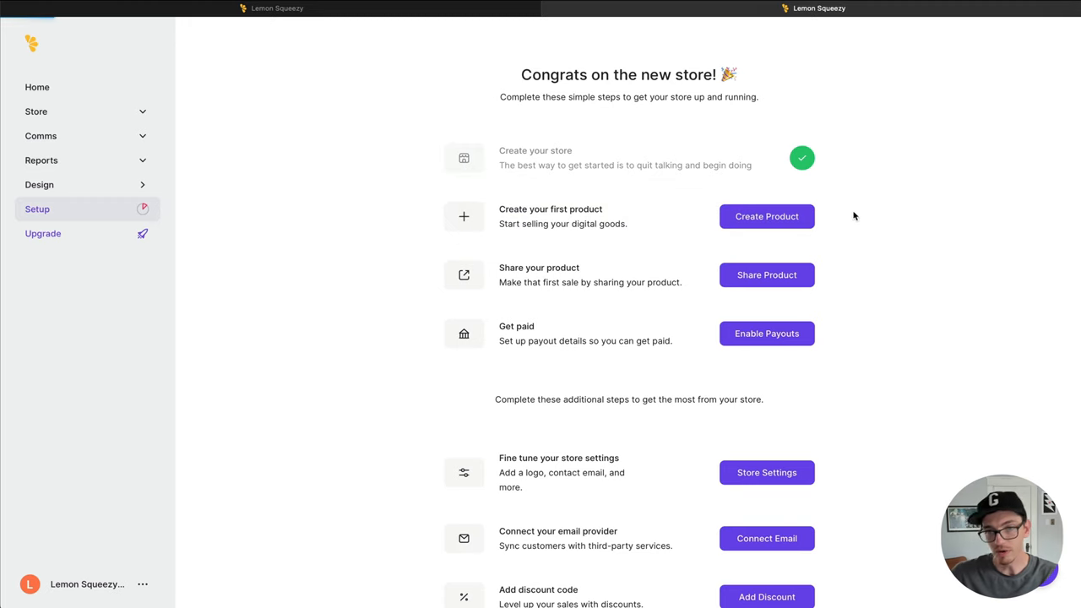
# - Start a new product named Lemon Squeezy Creator Guide with a short description
pyautogui.click(766, 216)
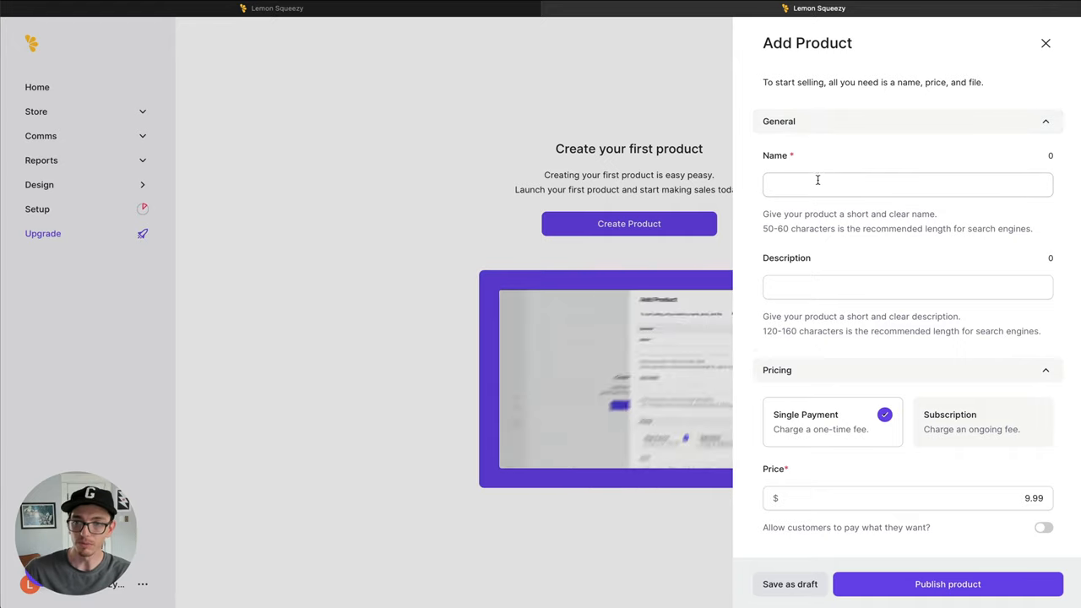
pyautogui.write('Lemon Squeezy Creator Guide')
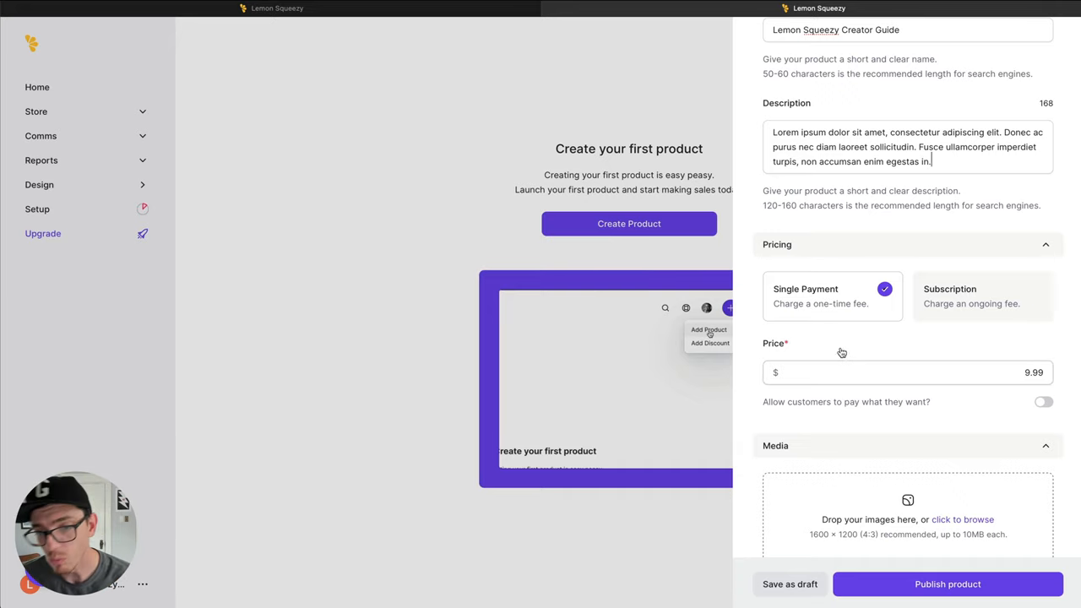
# - Compare subscription pricing, then set a Single Payment price of $29.00
pyautogui.click(949, 295)
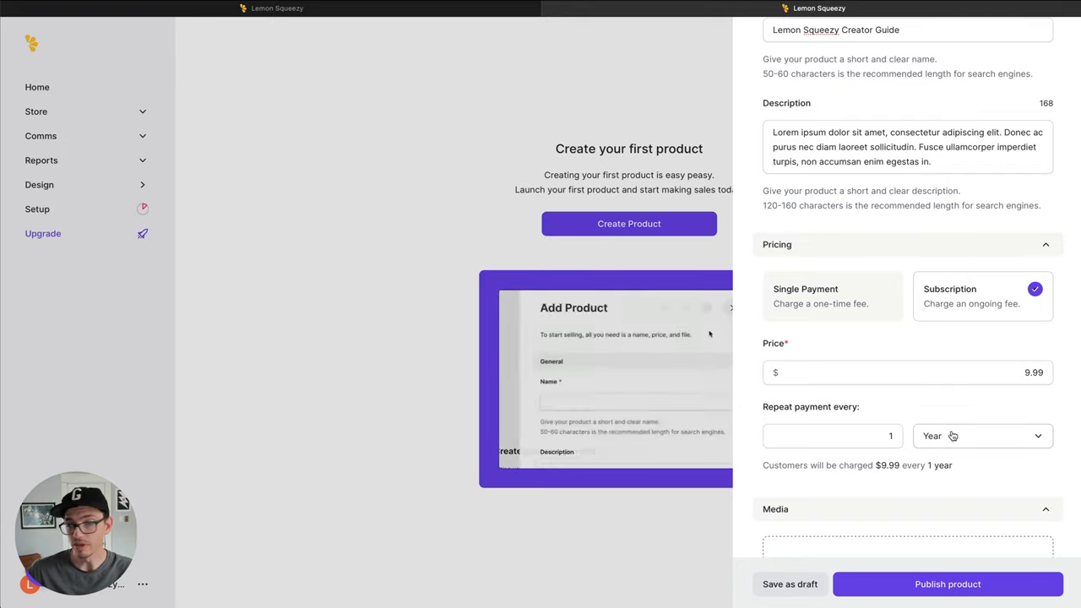
pyautogui.click(981, 436)
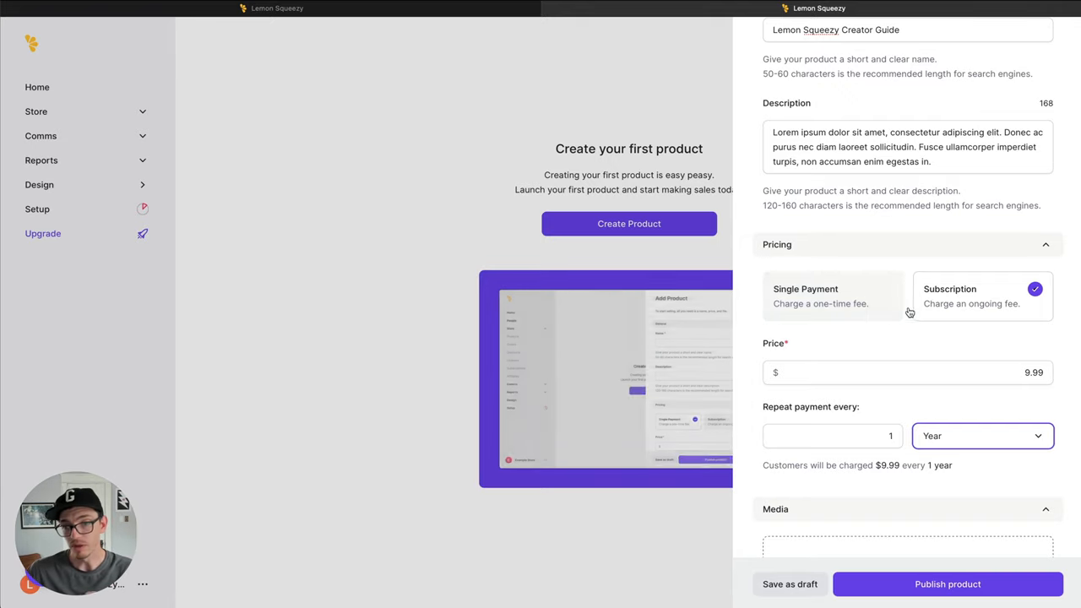
pyautogui.click(832, 295)
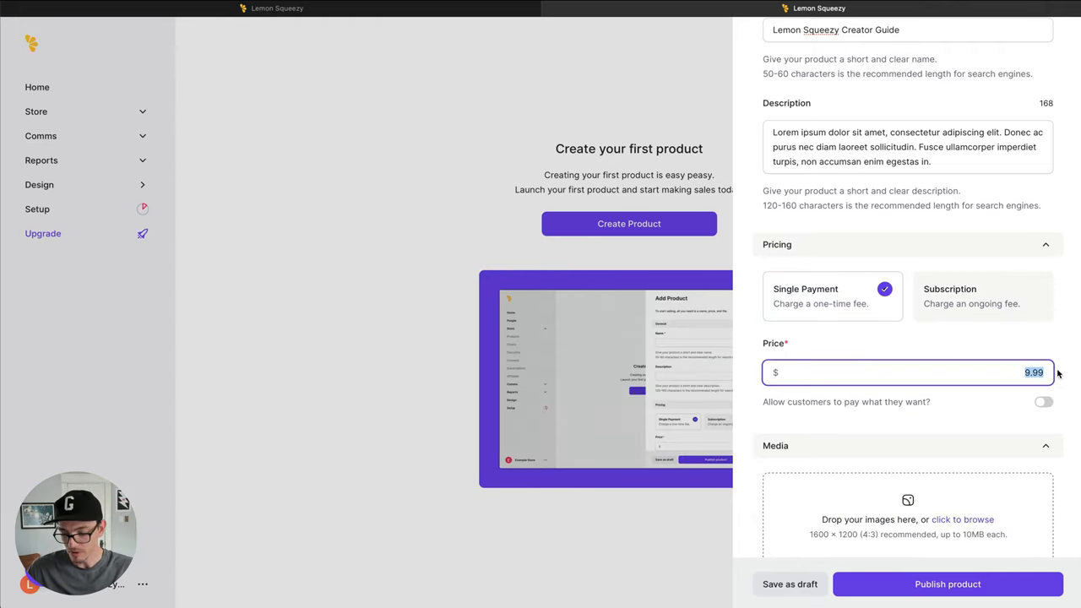
pyautogui.write('29')
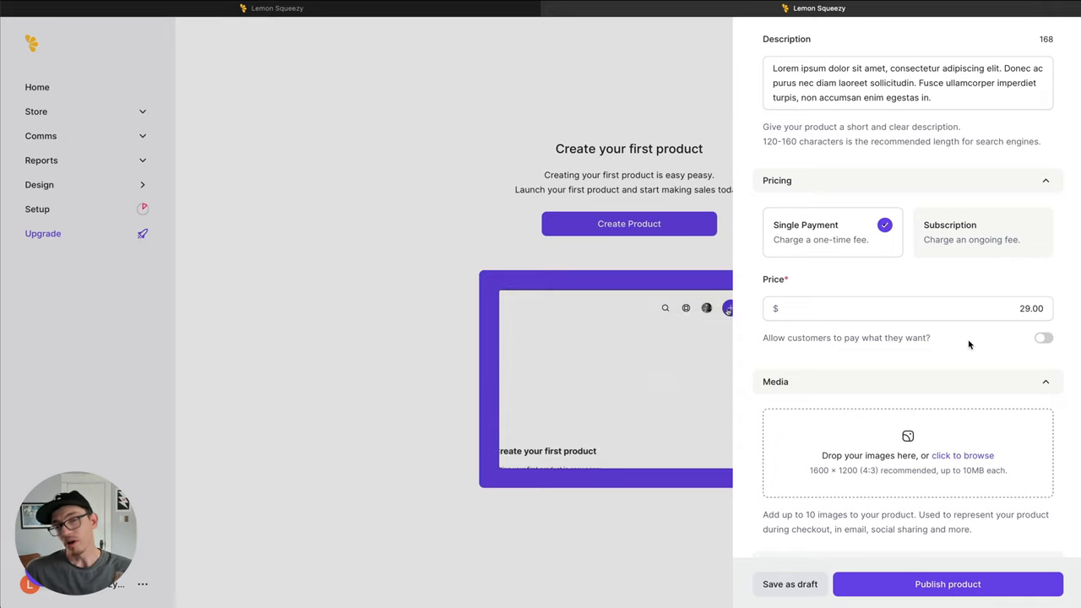
pyautogui.click(727, 308)
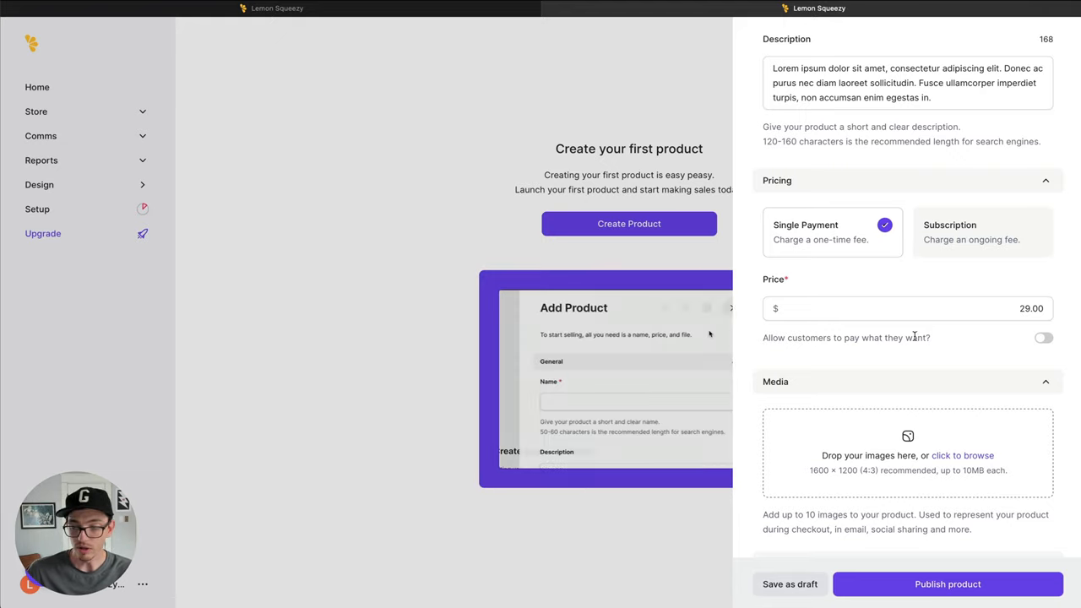
pyautogui.scroll(-3)
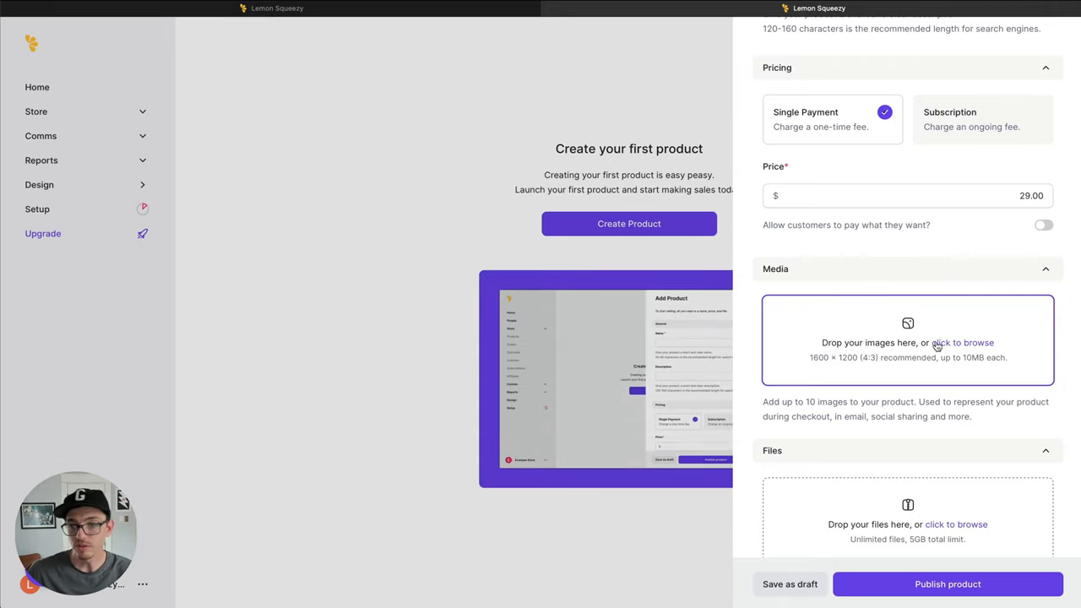
# - Upload creator-guide.png as the product's media image
pyautogui.click(962, 342)
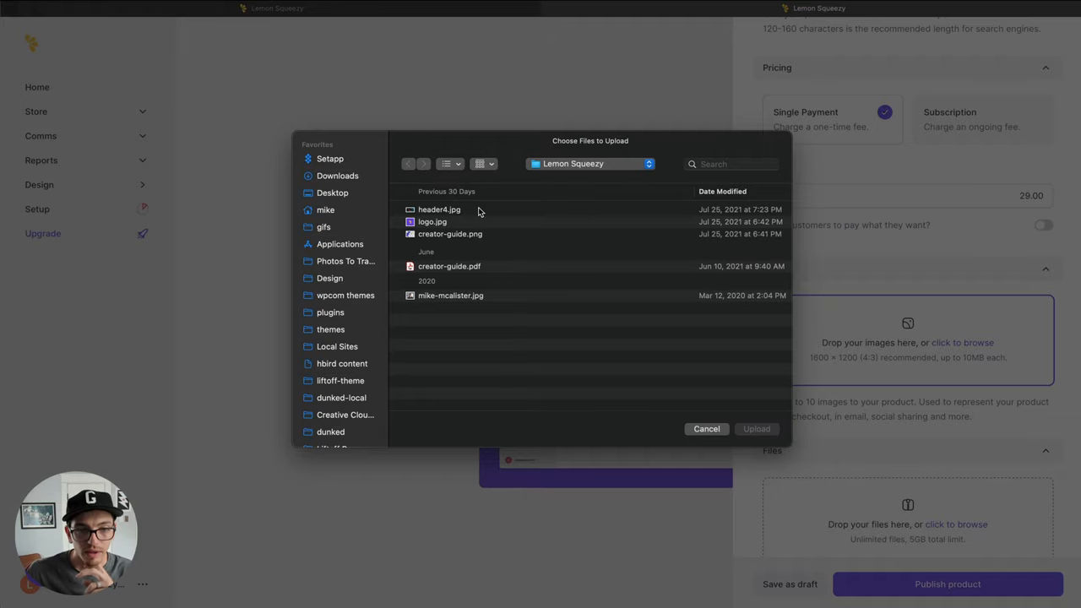
pyautogui.click(450, 234)
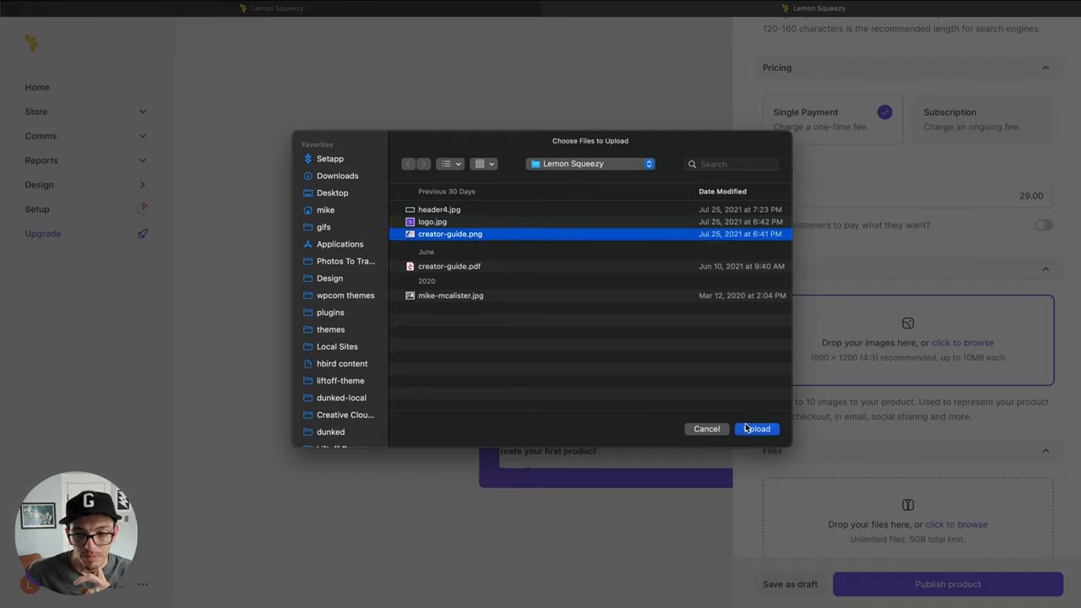
pyautogui.click(755, 428)
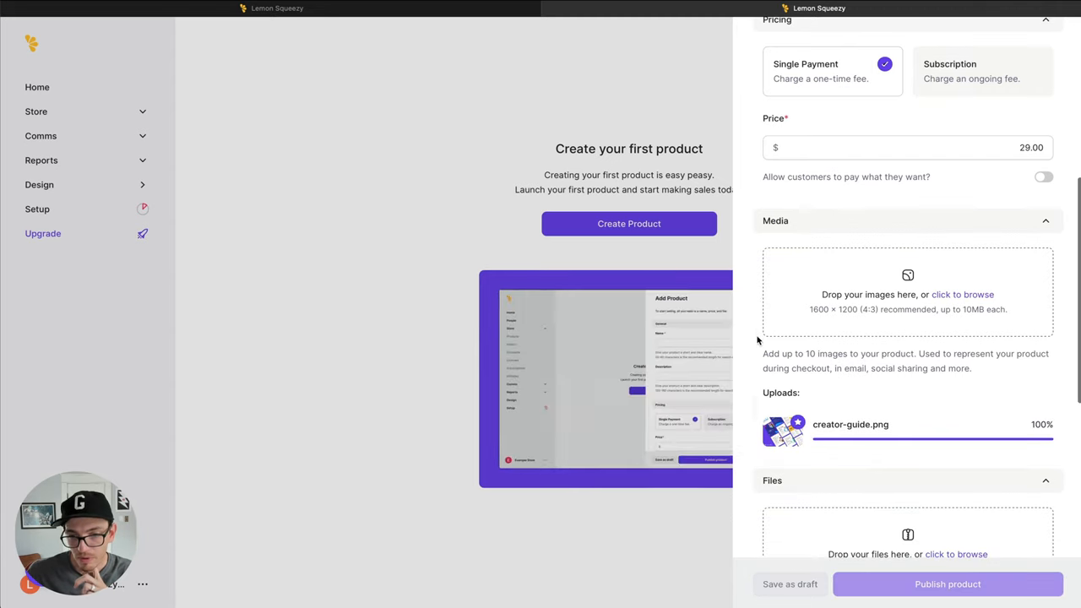
pyautogui.scroll(-3)
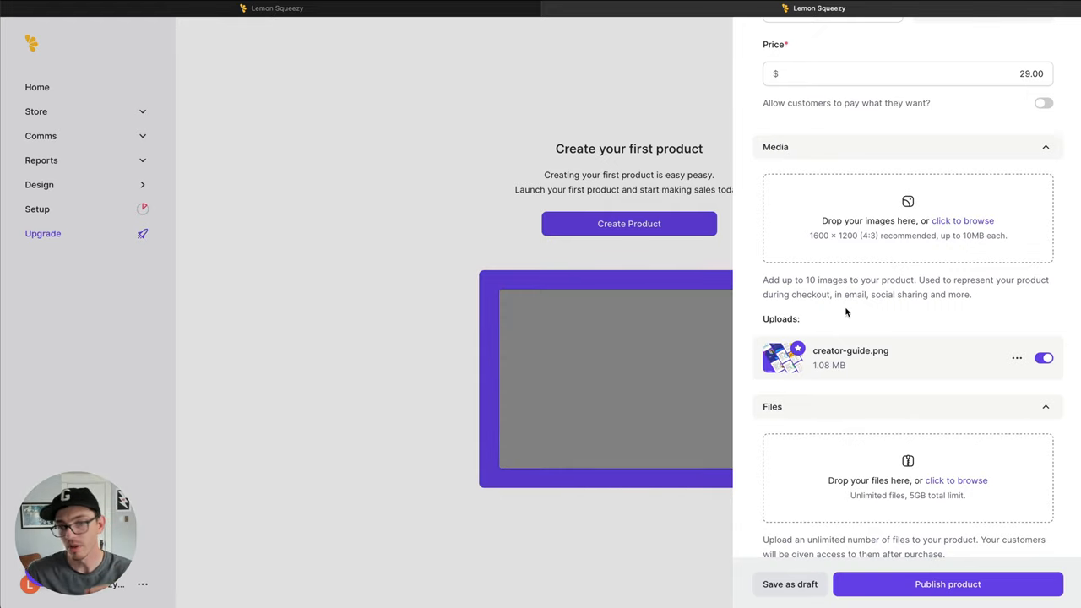
pyautogui.scroll(-3)
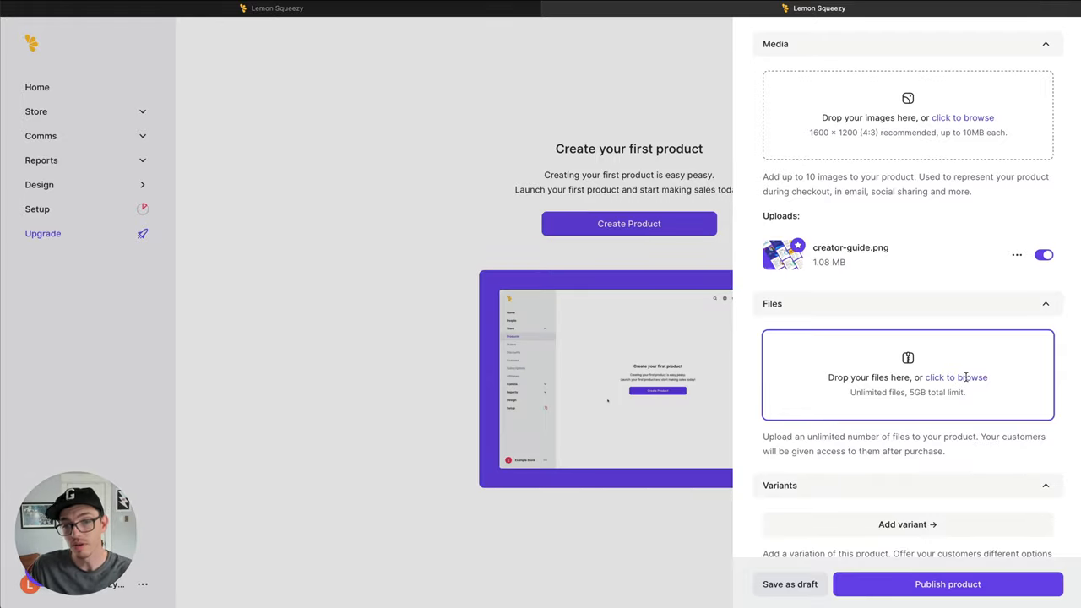
# - Upload creator-guide.pdf as the downloadable file customers receive
pyautogui.click(955, 377)
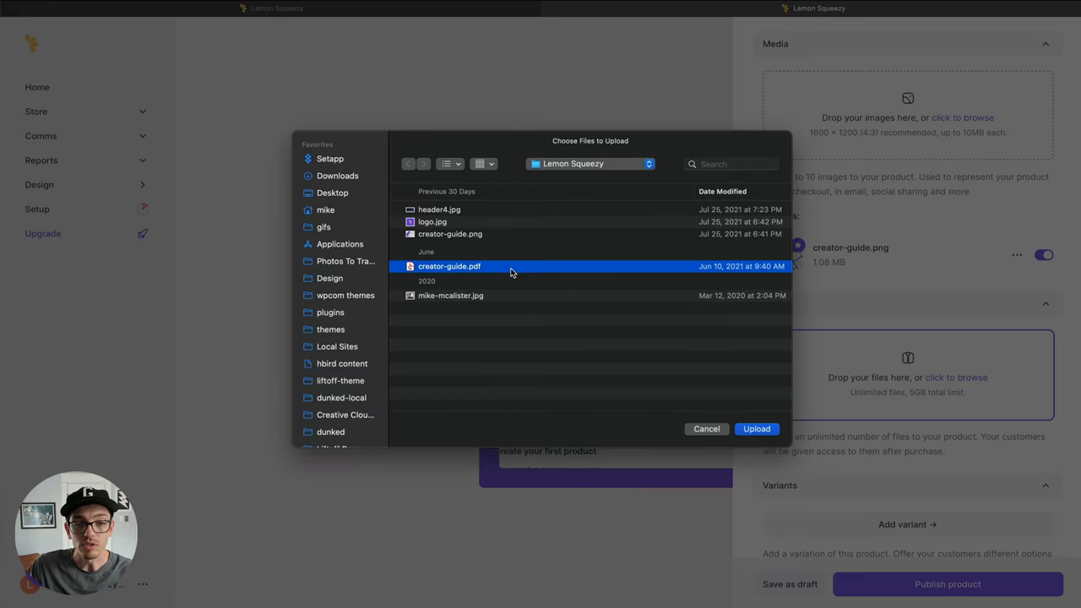
pyautogui.click(756, 428)
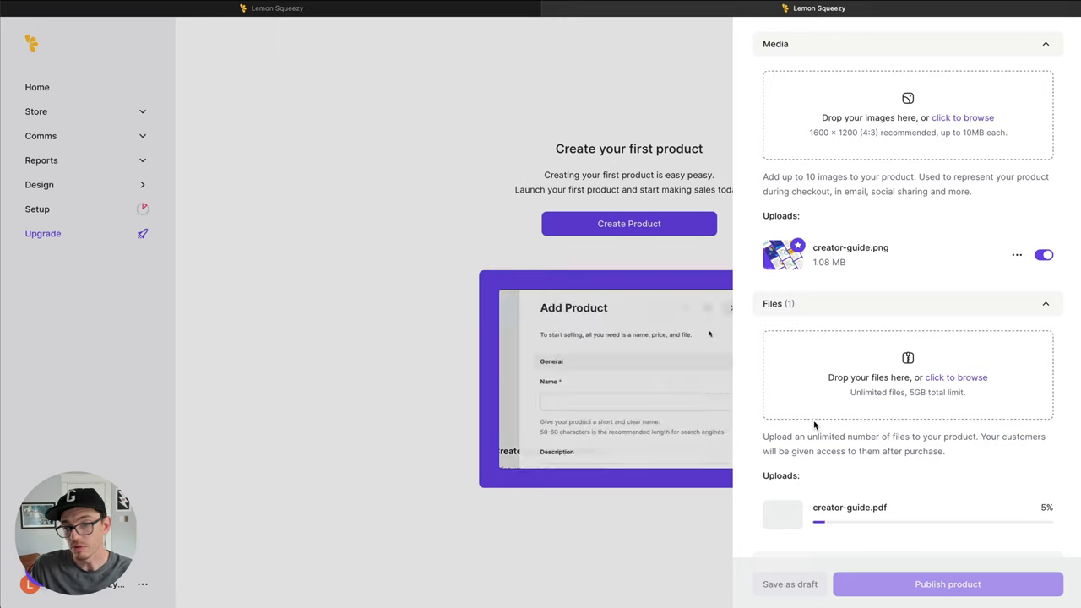
pyautogui.scroll(-3)
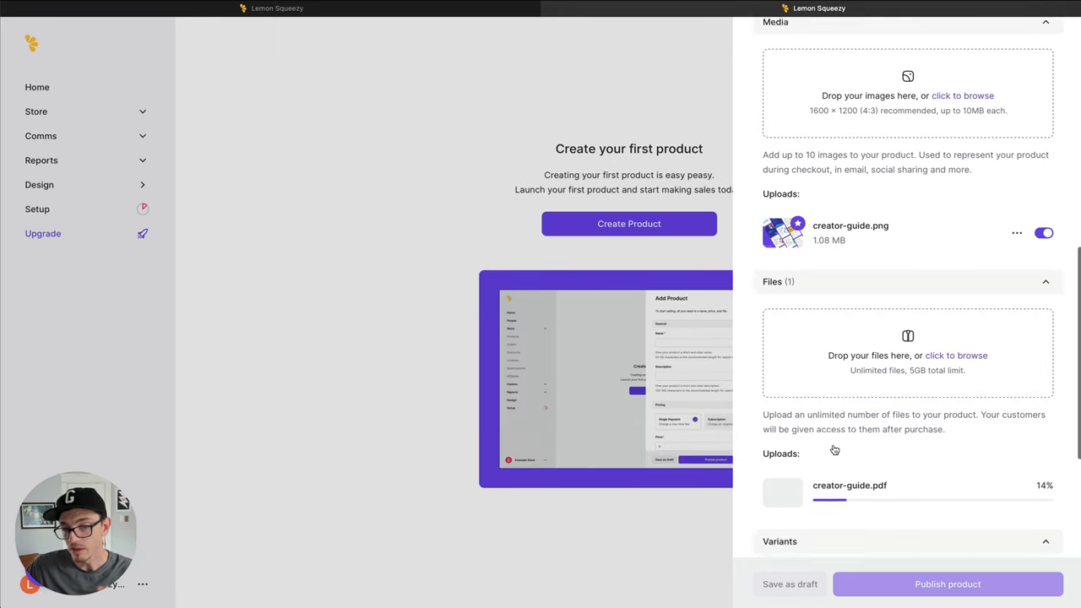
pyautogui.scroll(-3)
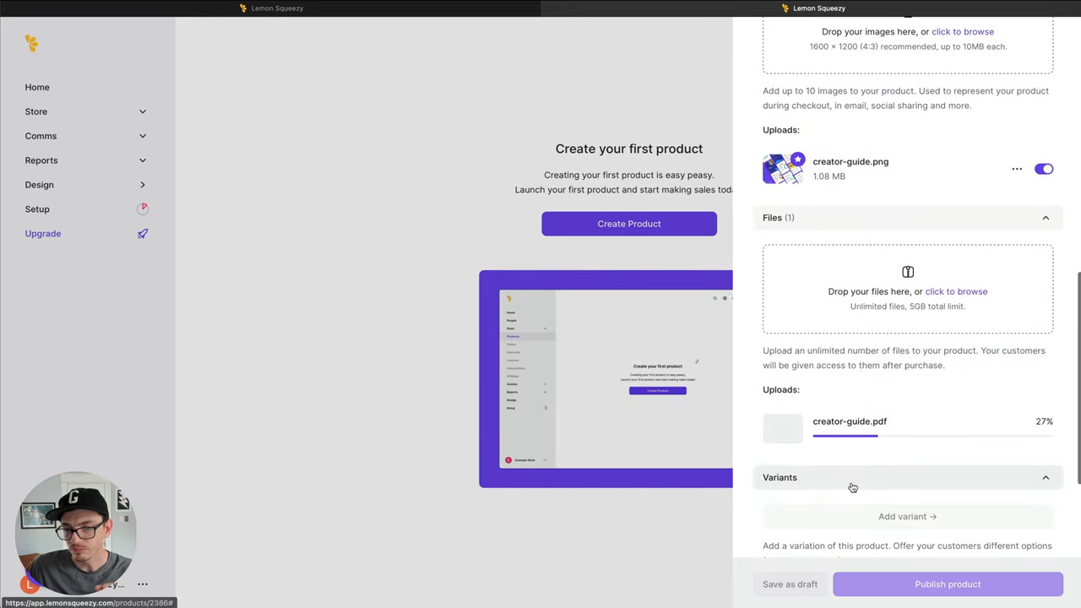
pyautogui.scroll(-3)
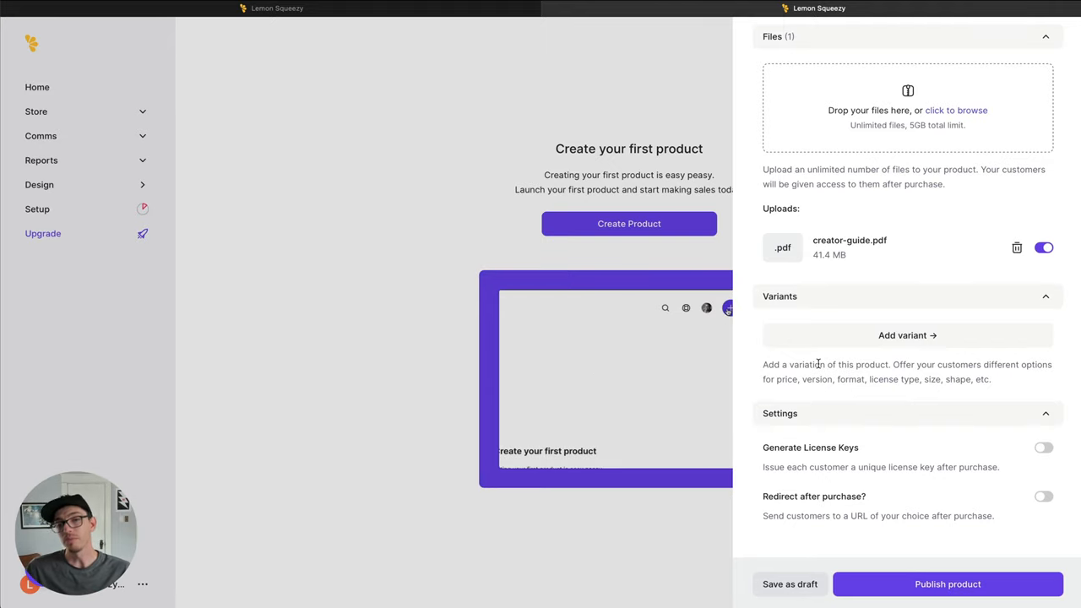
# - Let the PDF upload finish, leaving license keys and post-purchase redirect off
pyautogui.click(727, 307)
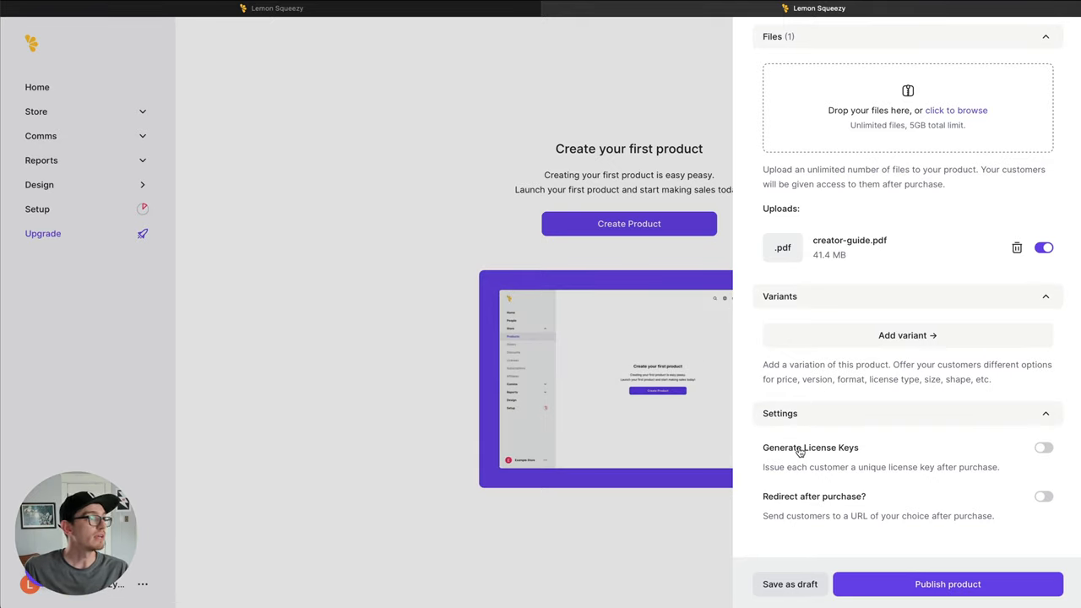
pyautogui.click(725, 308)
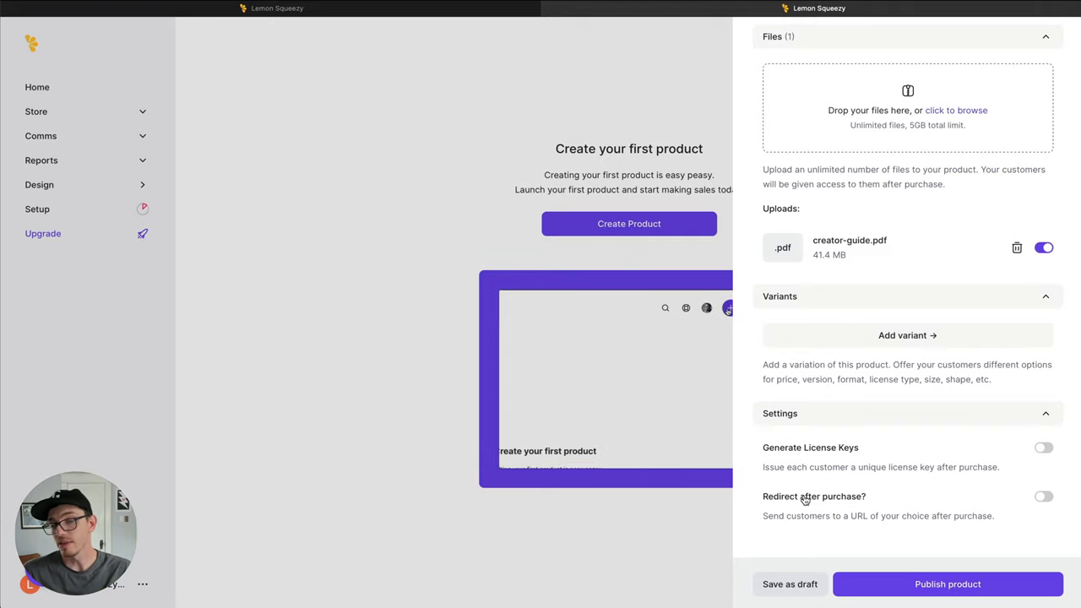
pyautogui.click(728, 308)
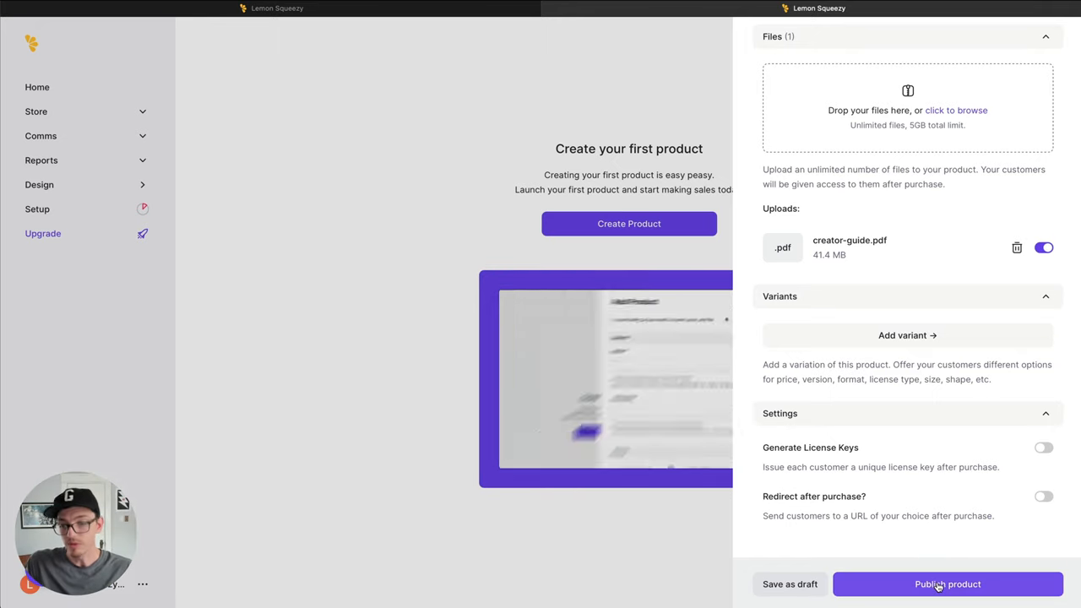
# - Publish the Creator Guide at $29.00 and reopen its product details from the Products list
pyautogui.click(947, 583)
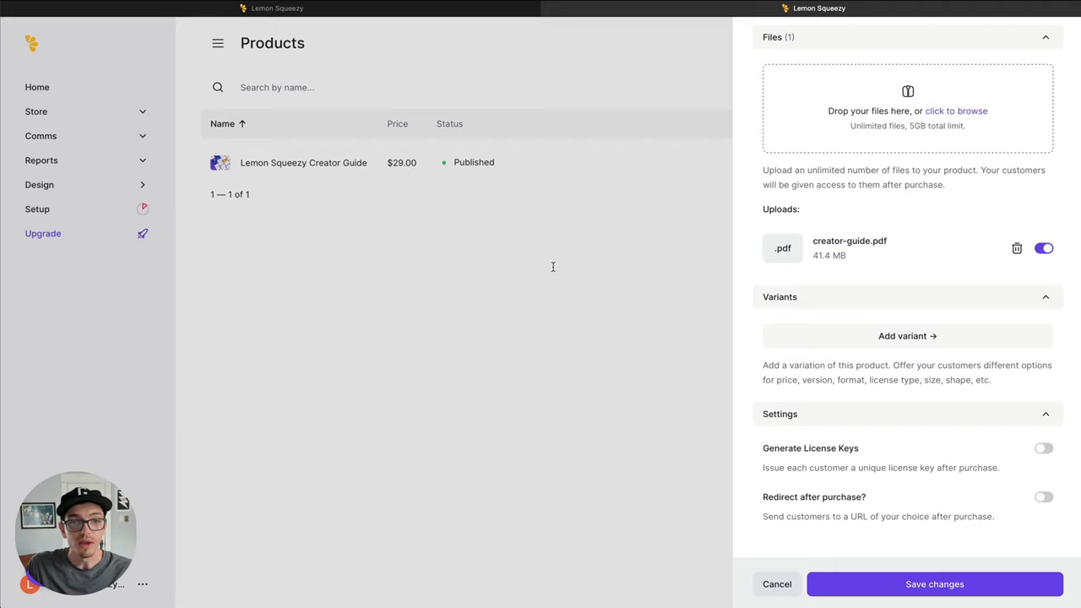
pyautogui.click(776, 583)
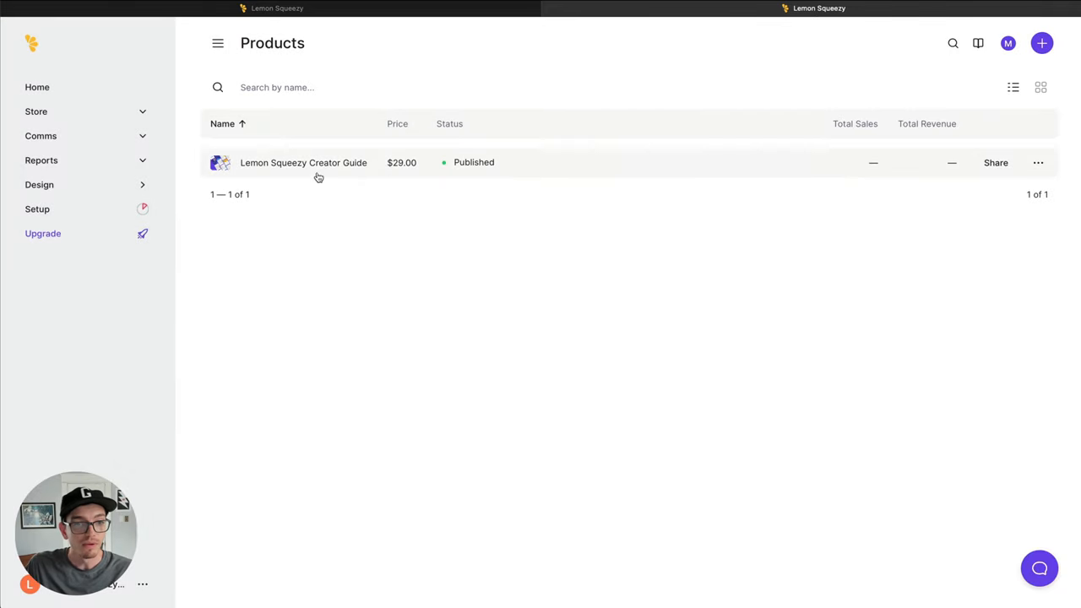
pyautogui.click(303, 162)
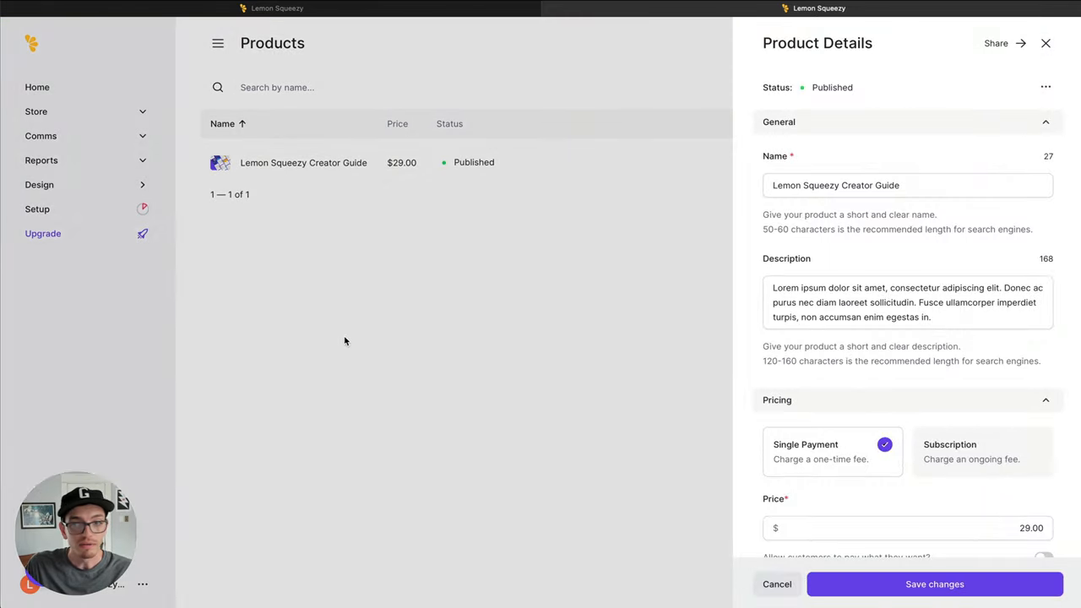
pyautogui.scroll(-3)
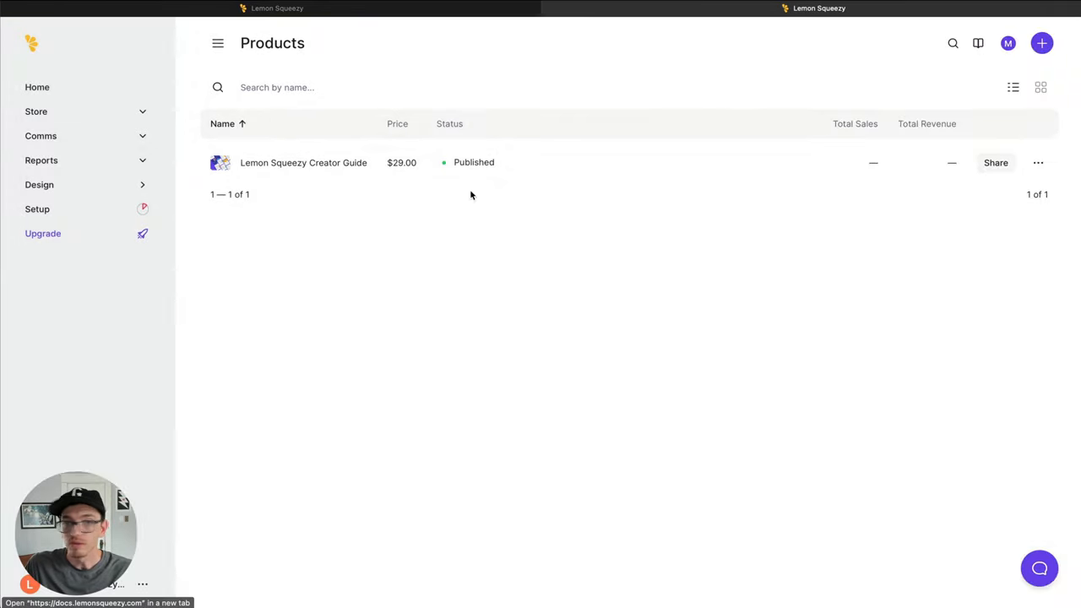
pyautogui.click(303, 162)
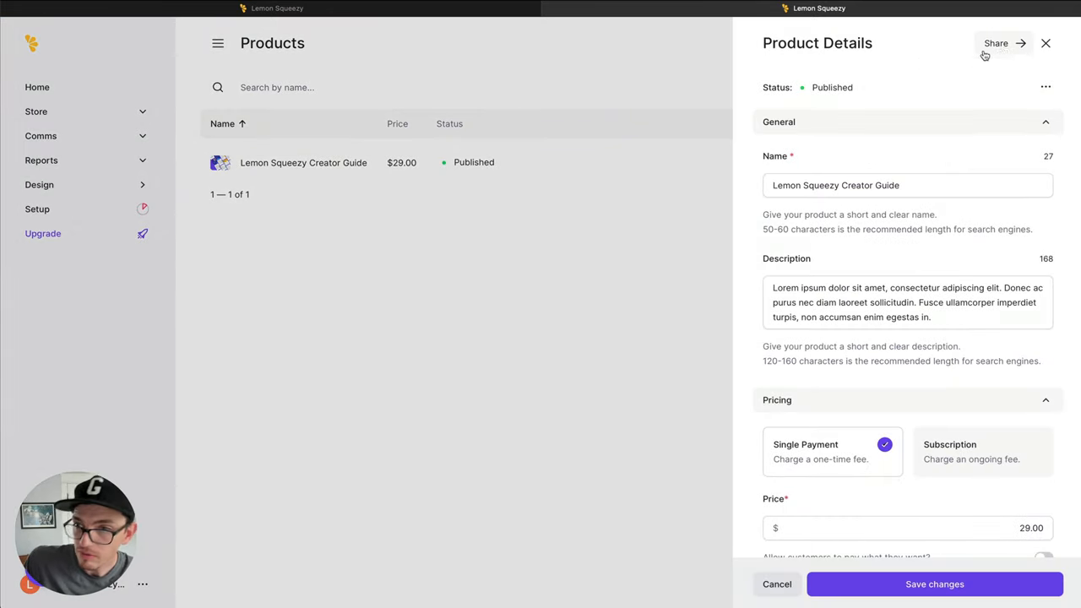
# - Open Share Product and toggle the checkout display options for the product description
pyautogui.click(996, 43)
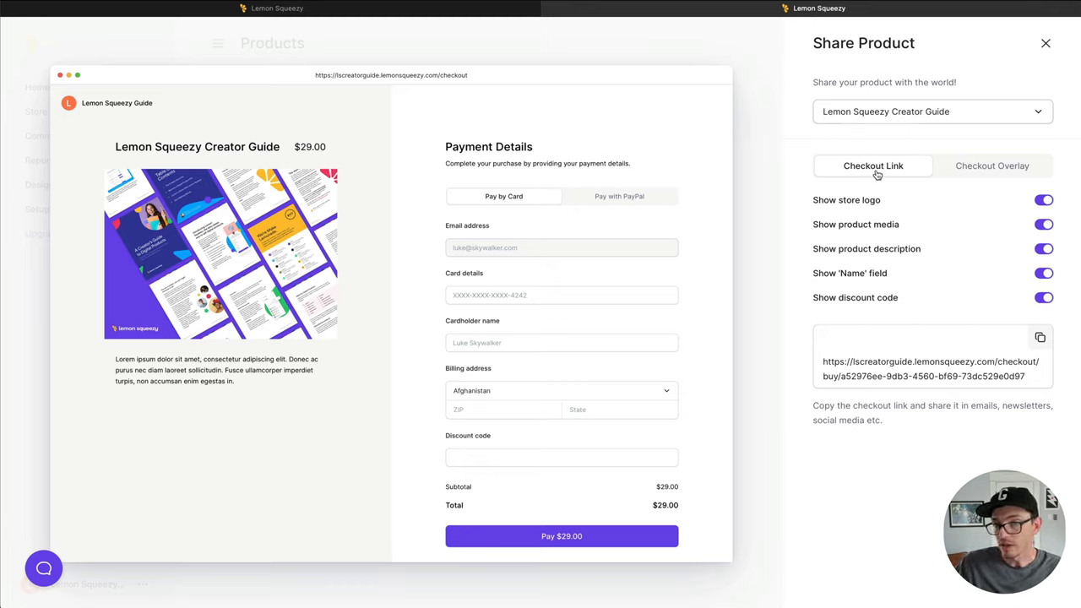
pyautogui.moveTo(878, 207)
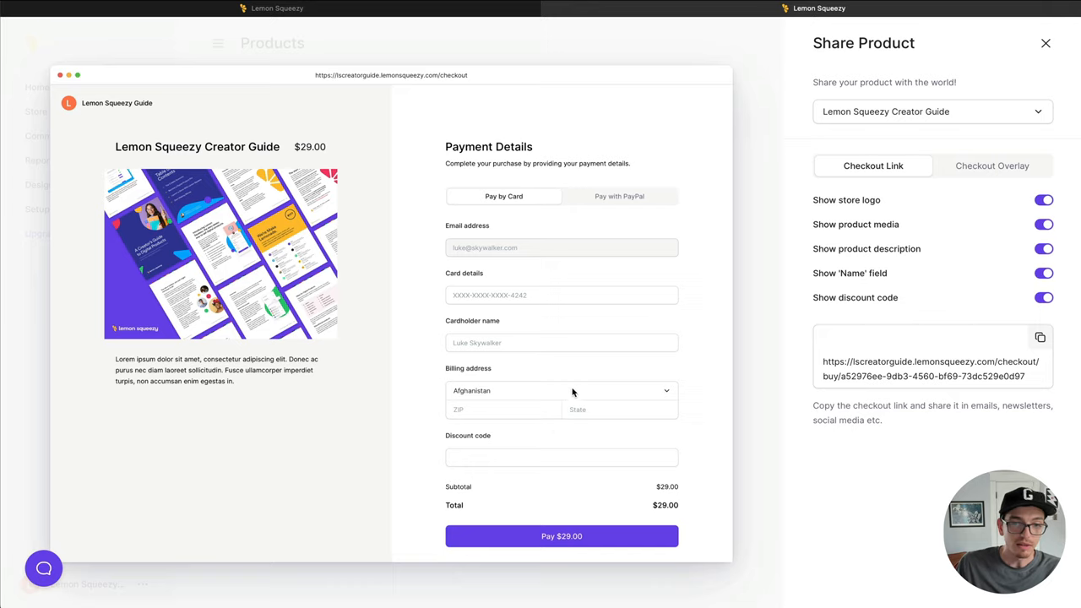
pyautogui.moveTo(194, 247)
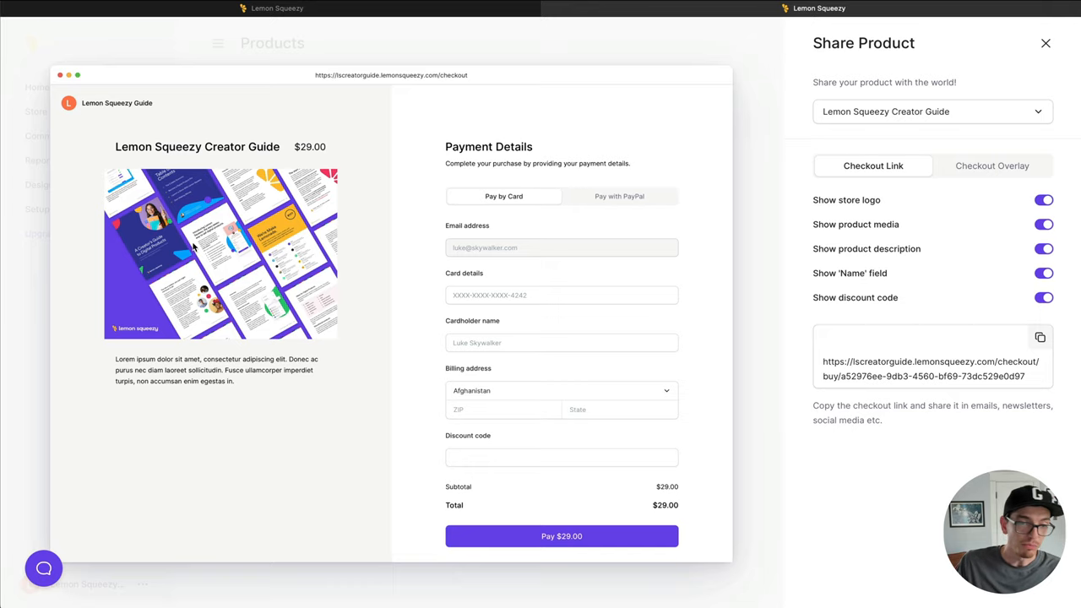
pyautogui.moveTo(477, 249)
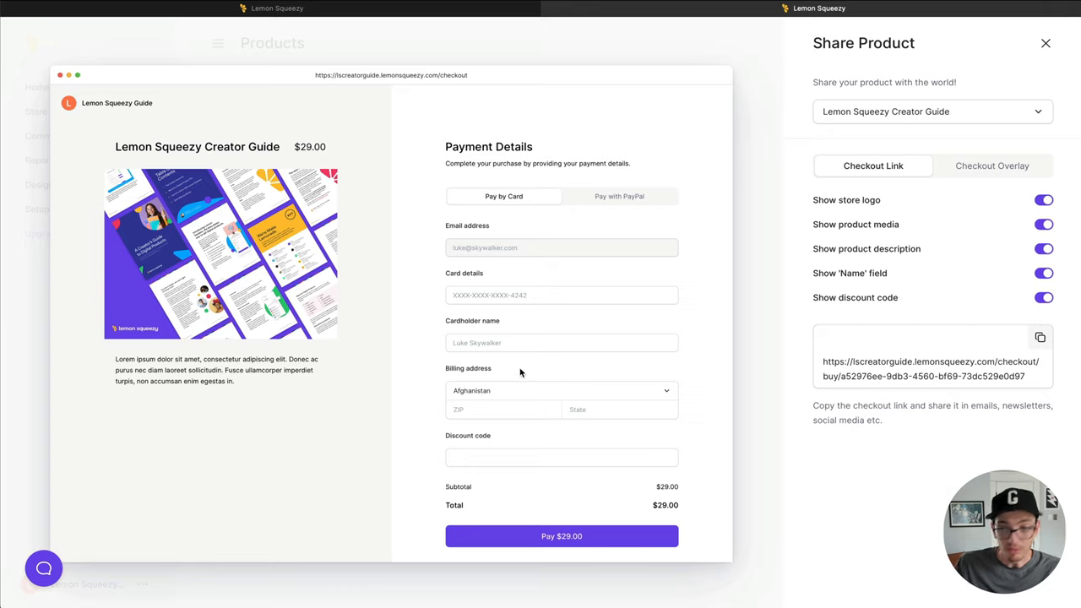
pyautogui.click(1043, 200)
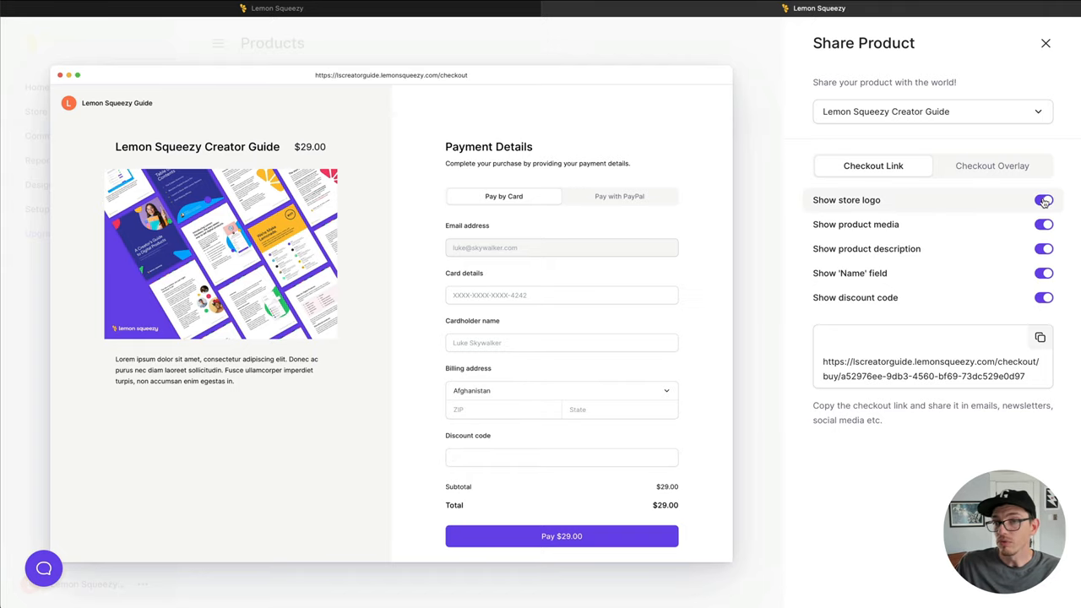
pyautogui.click(1043, 200)
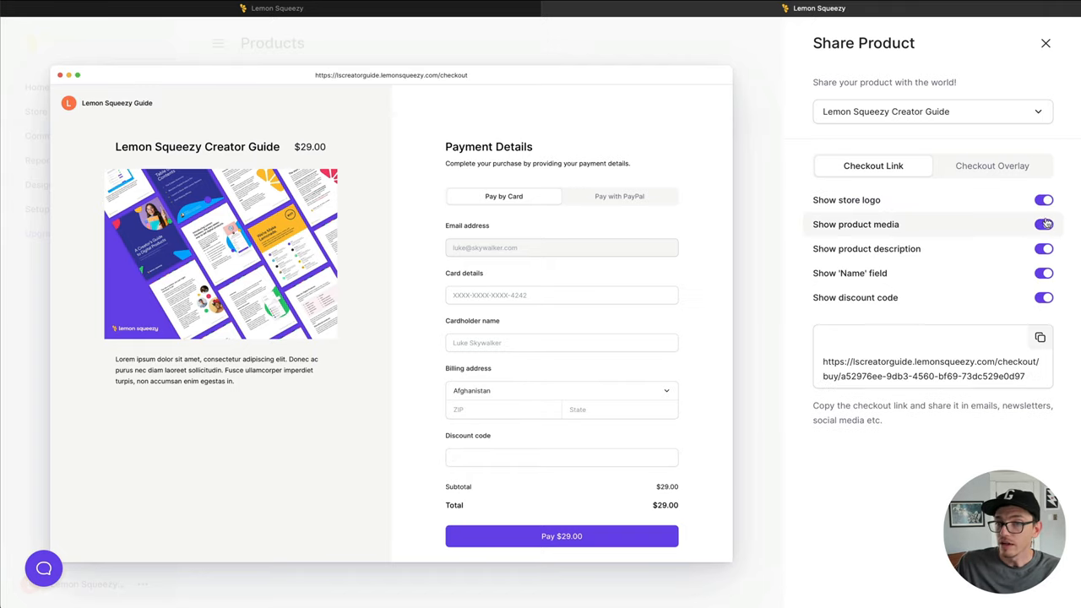
pyautogui.click(1043, 248)
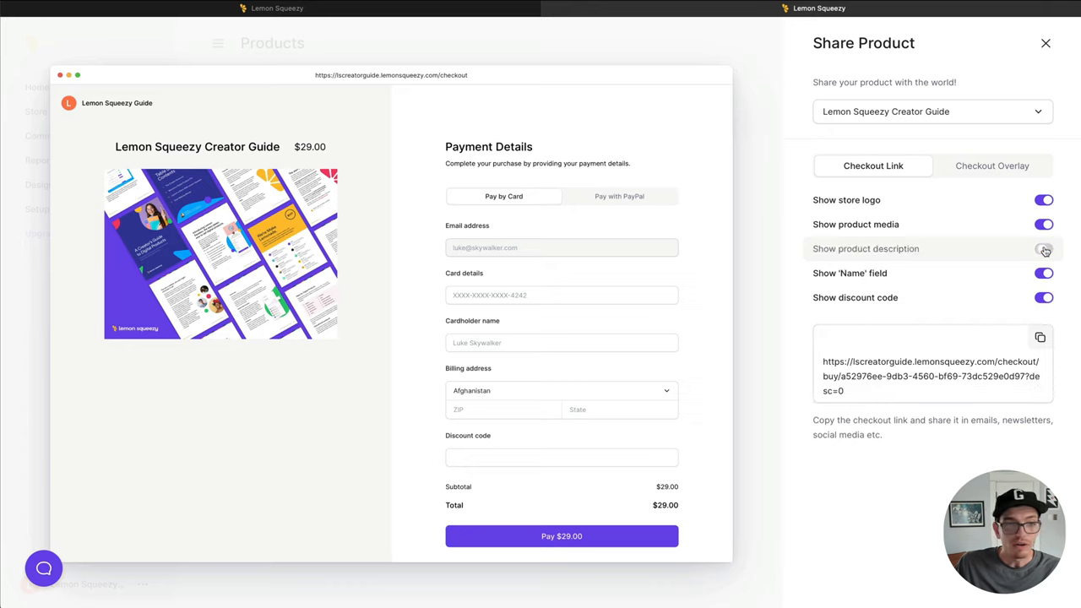
pyautogui.click(1043, 249)
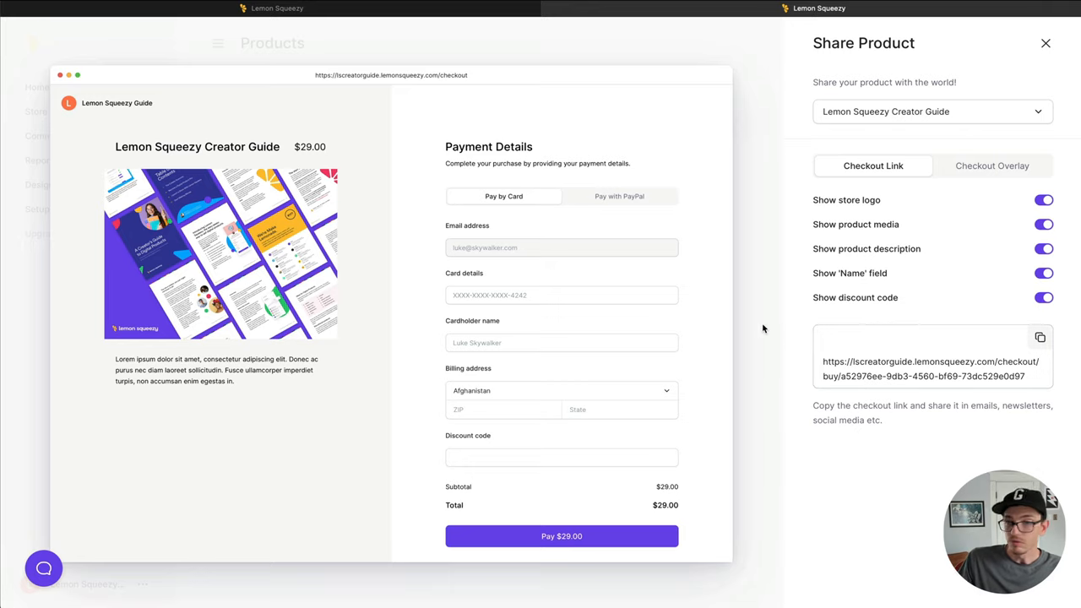
pyautogui.moveTo(813, 337)
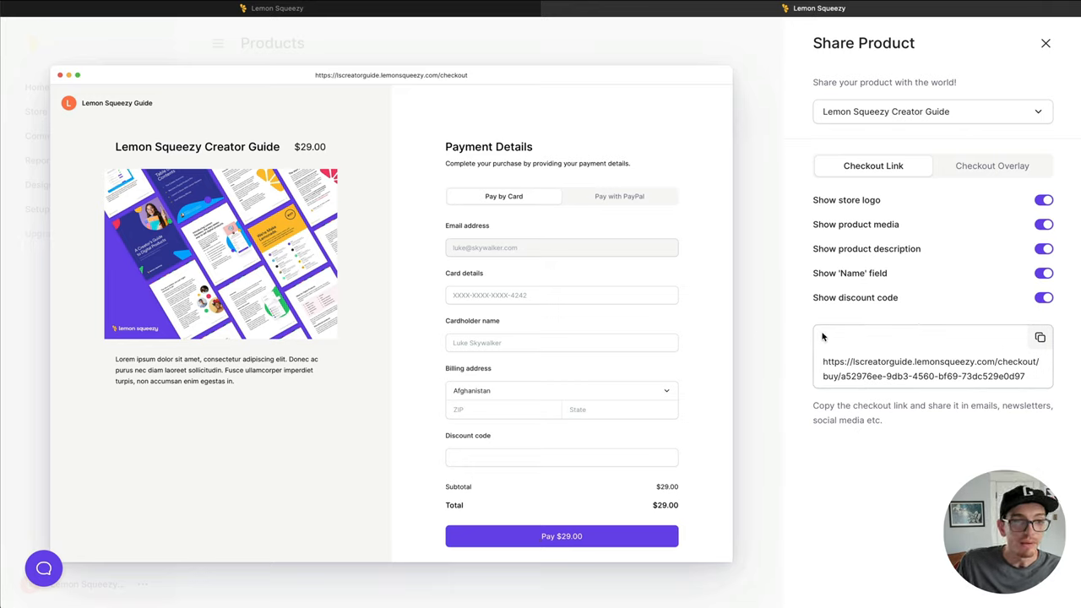
pyautogui.moveTo(831, 352)
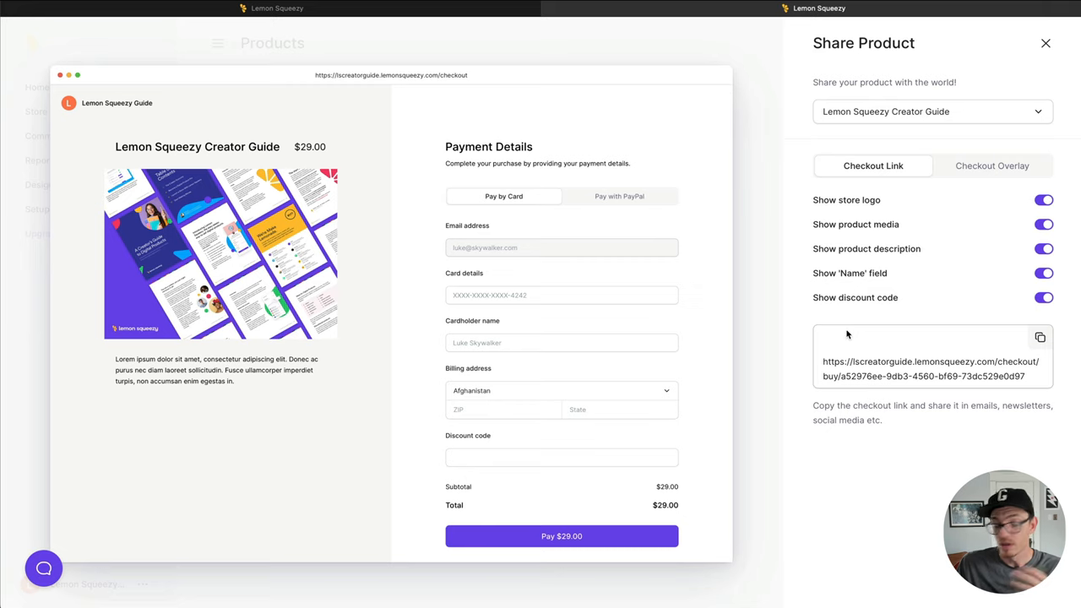
# - Switch to Checkout Overlay to show the HTML embed code
pyautogui.click(991, 165)
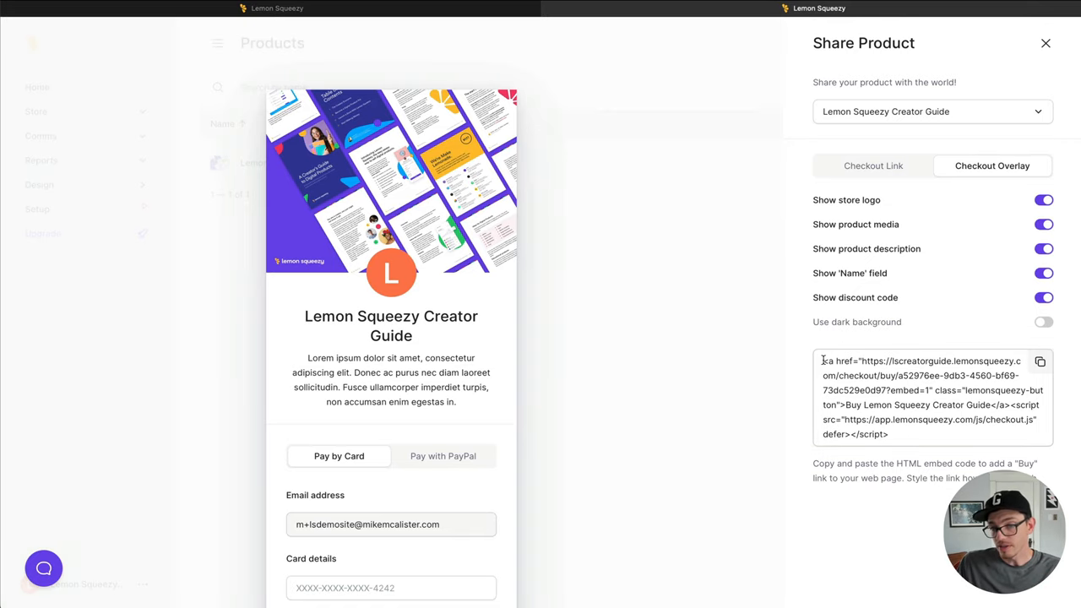
# - Review the overlay embed code, then dismiss the Share Product panel to show the published $29.00 Creator Guide
pyautogui.click(1040, 362)
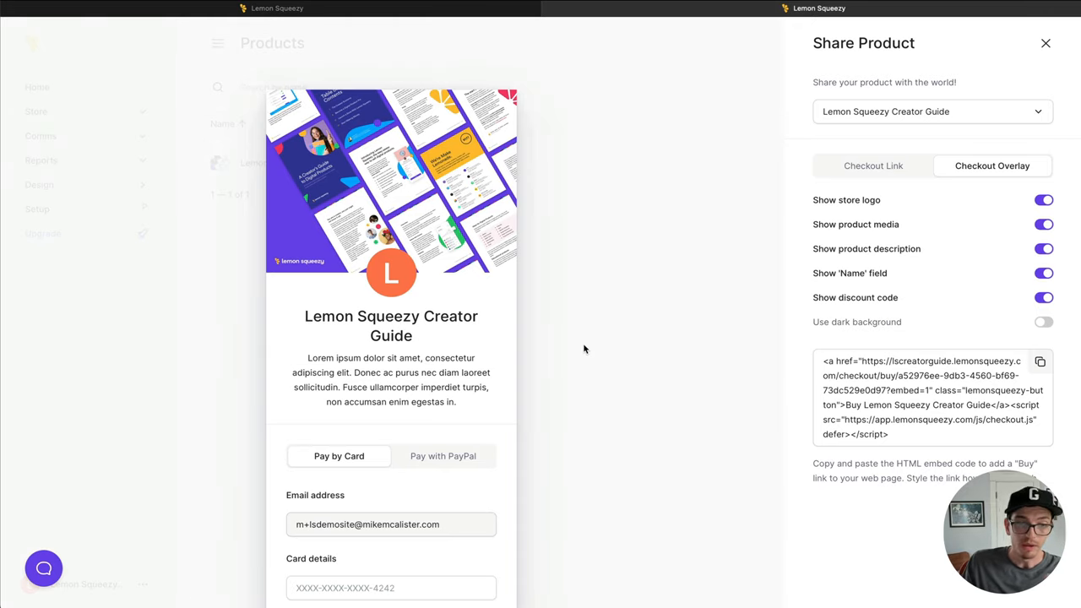
pyautogui.moveTo(604, 336)
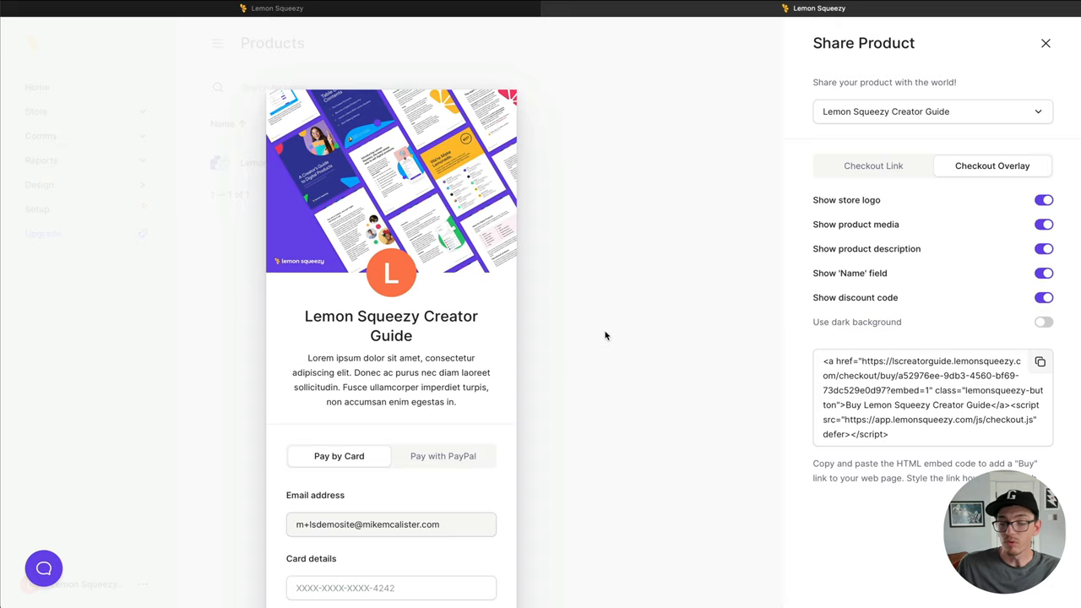
pyautogui.moveTo(915, 241)
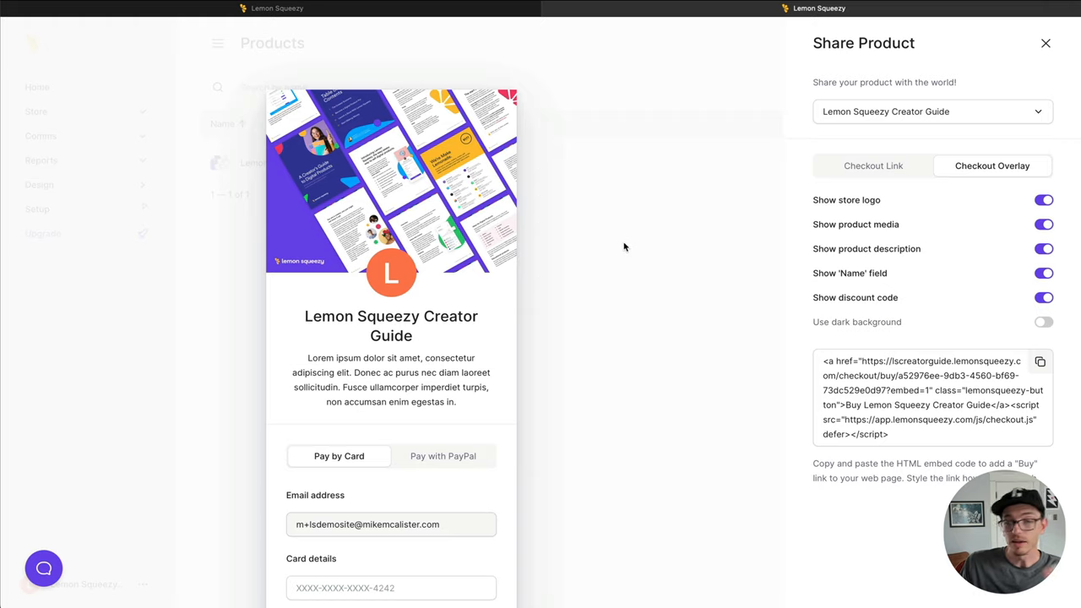
pyautogui.moveTo(658, 268)
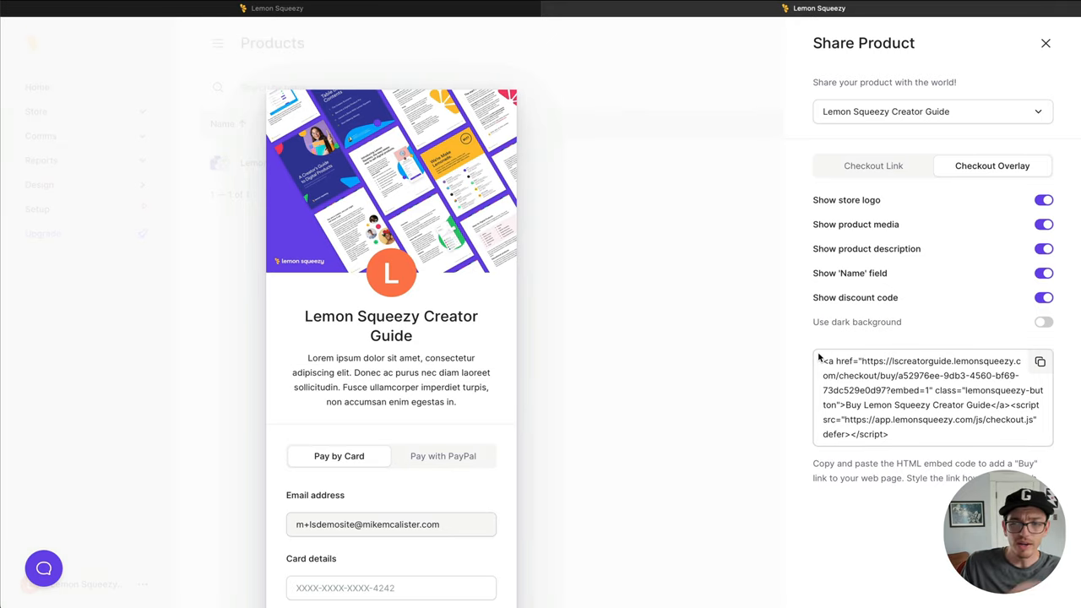
pyautogui.moveTo(694, 337)
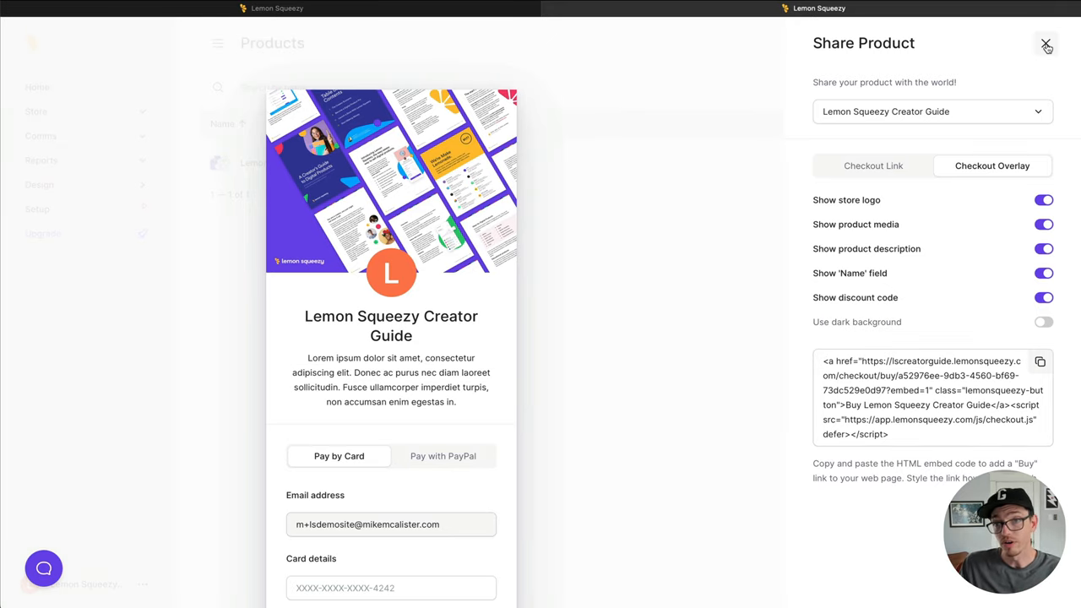
pyautogui.click(1046, 44)
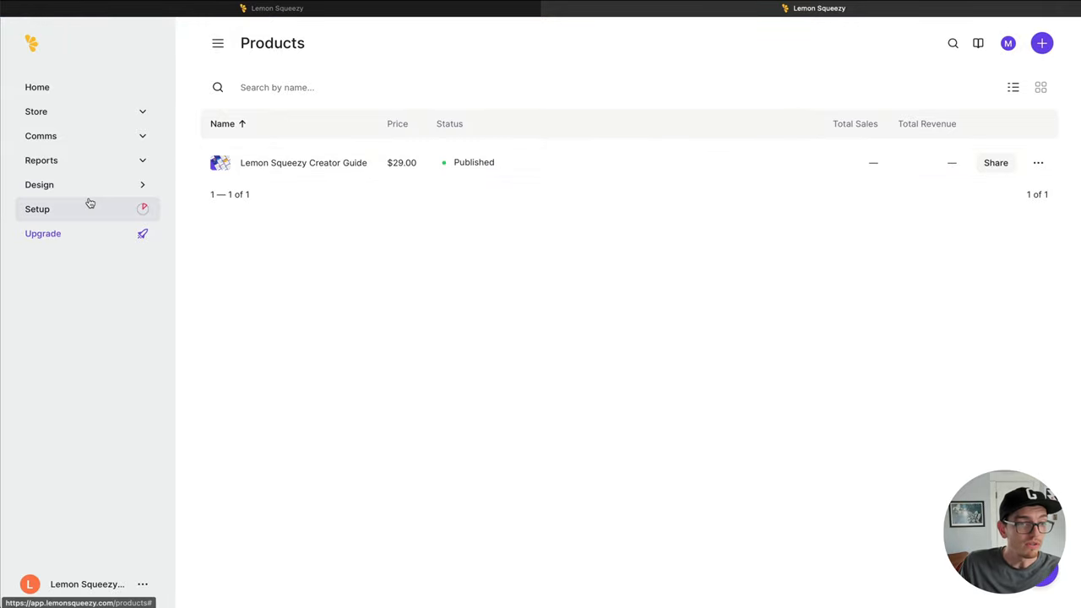
# - Use View Store from the sidebar store menu to load the public Lemon Squeezy Guide storefront
pyautogui.click(87, 583)
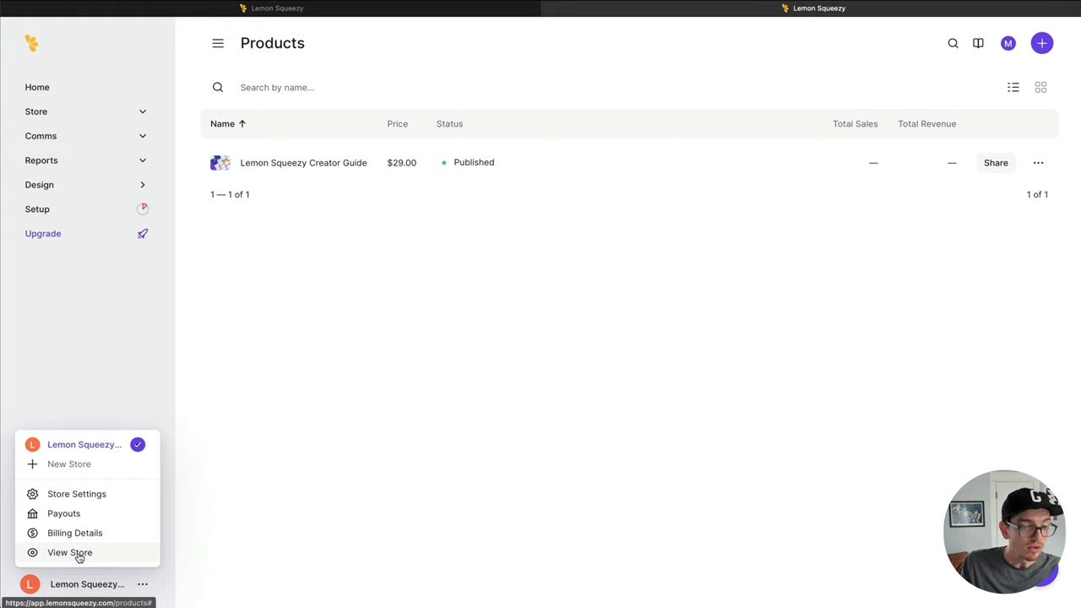
pyautogui.click(70, 552)
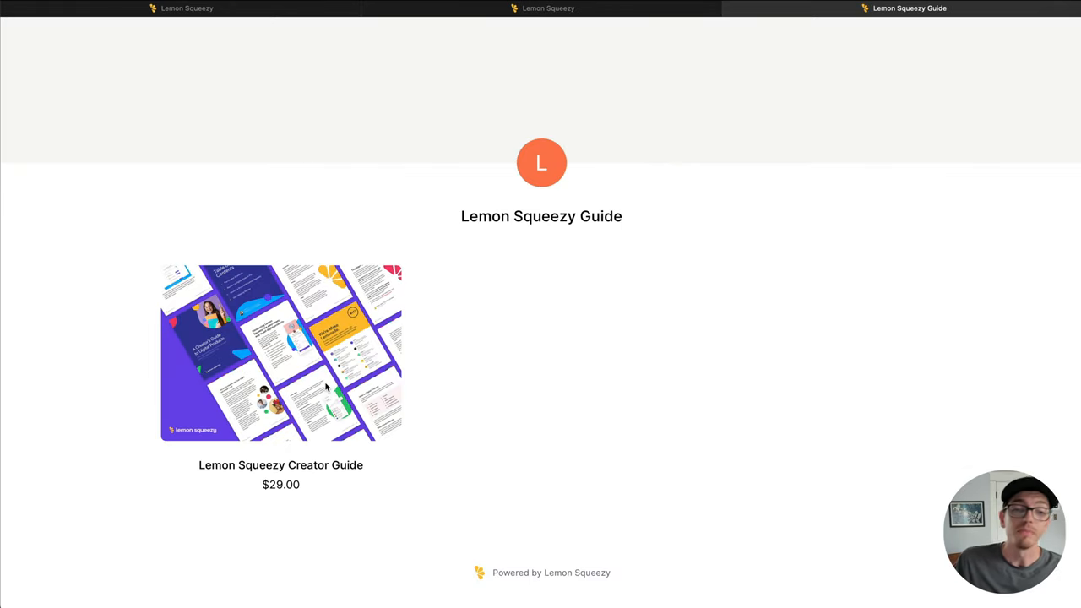
pyautogui.moveTo(436, 333)
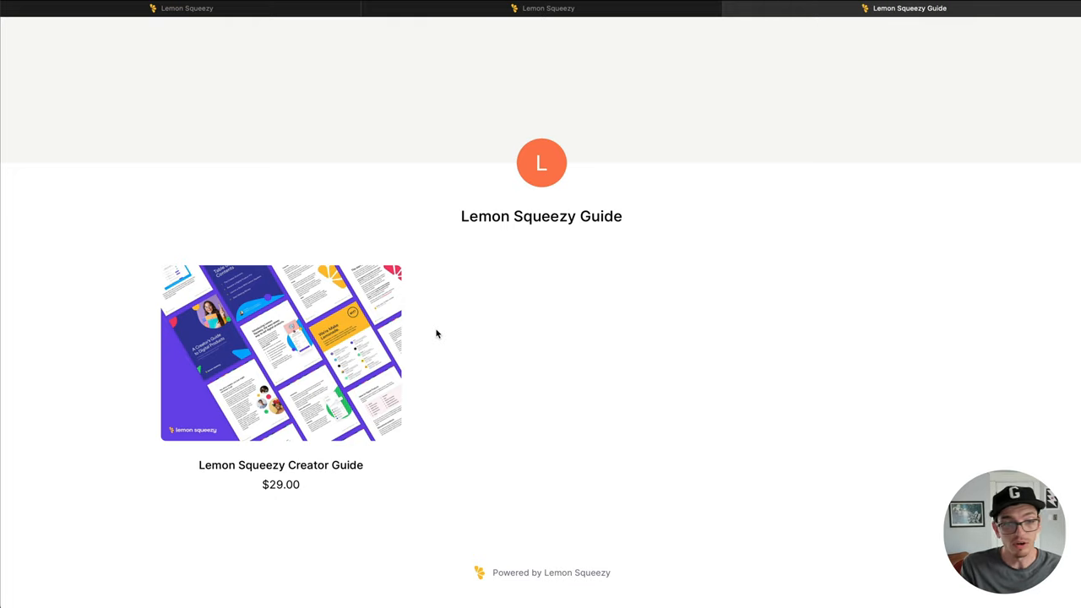
pyautogui.moveTo(449, 337)
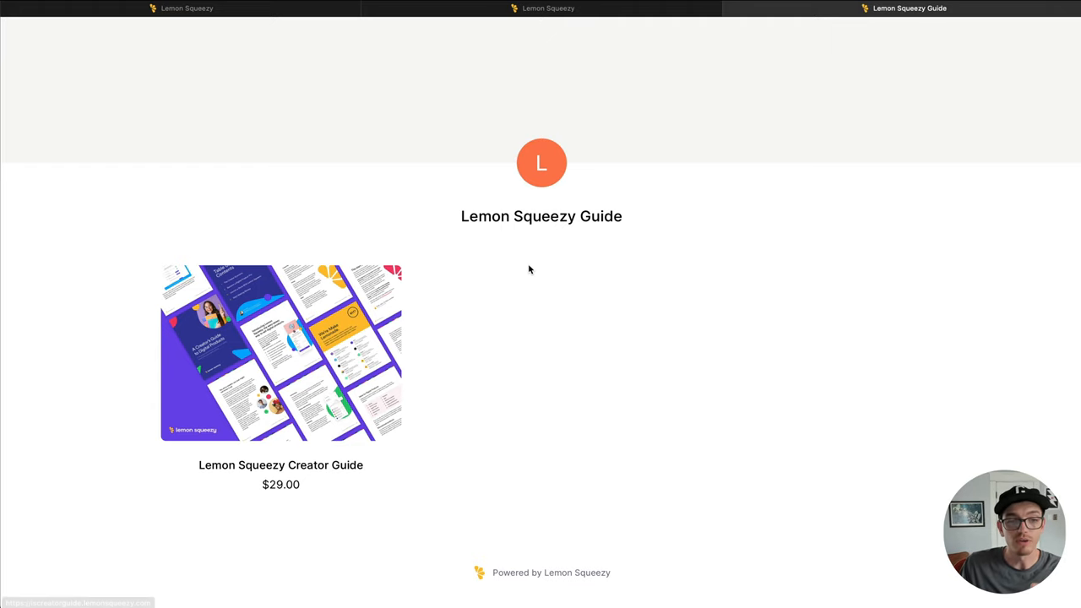
pyautogui.moveTo(408, 390)
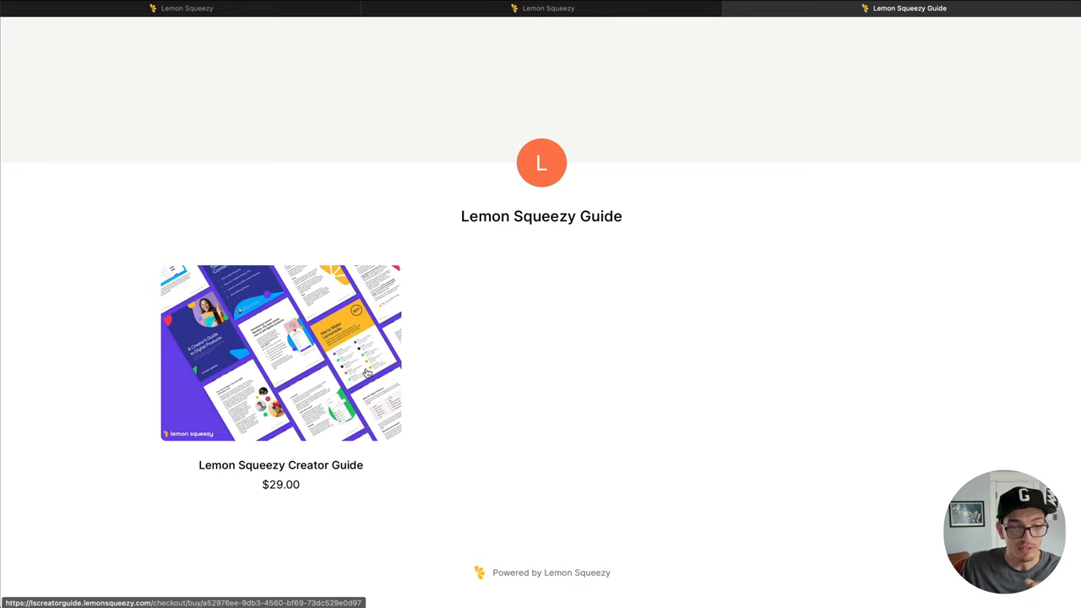
# - Load the Creator Guide's $29.00 checkout from the storefront, then return to the dashboard Products list with the store menu shown
pyautogui.click(281, 352)
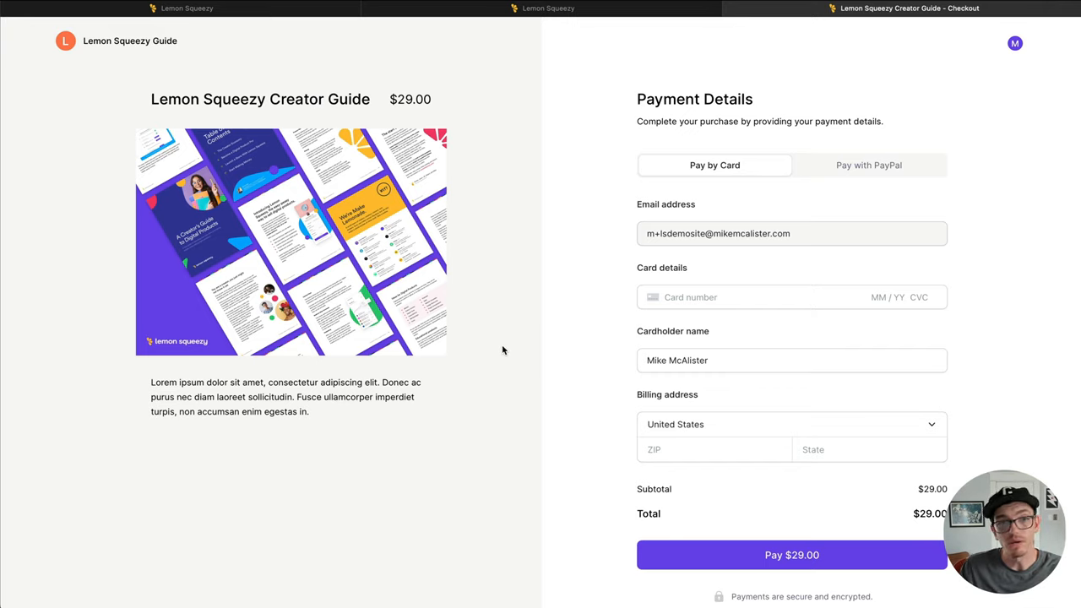
pyautogui.moveTo(542, 281)
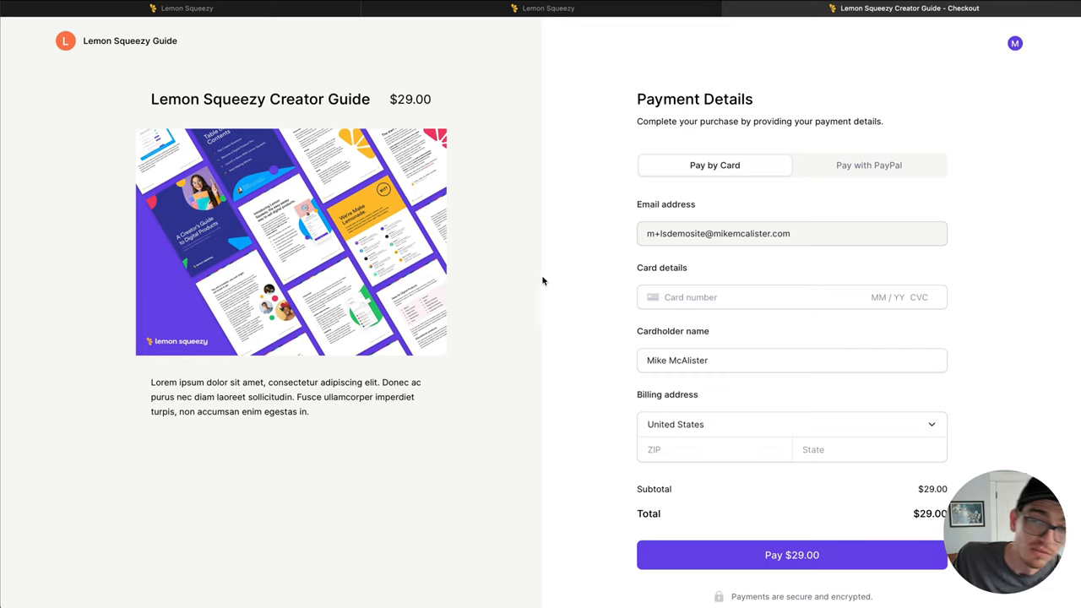
pyautogui.moveTo(540, 282)
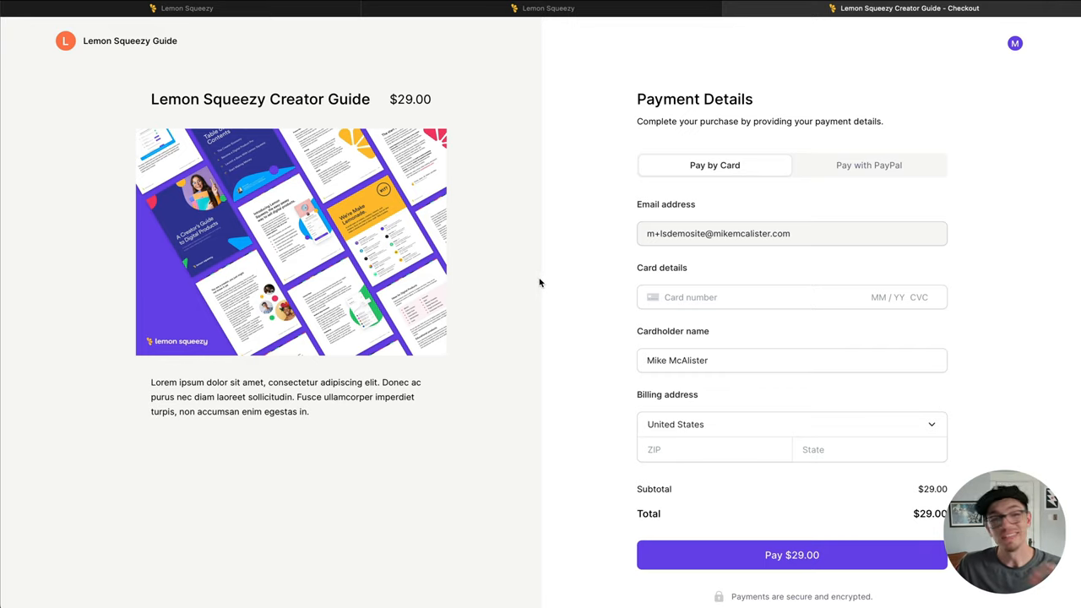
pyautogui.moveTo(199, 104)
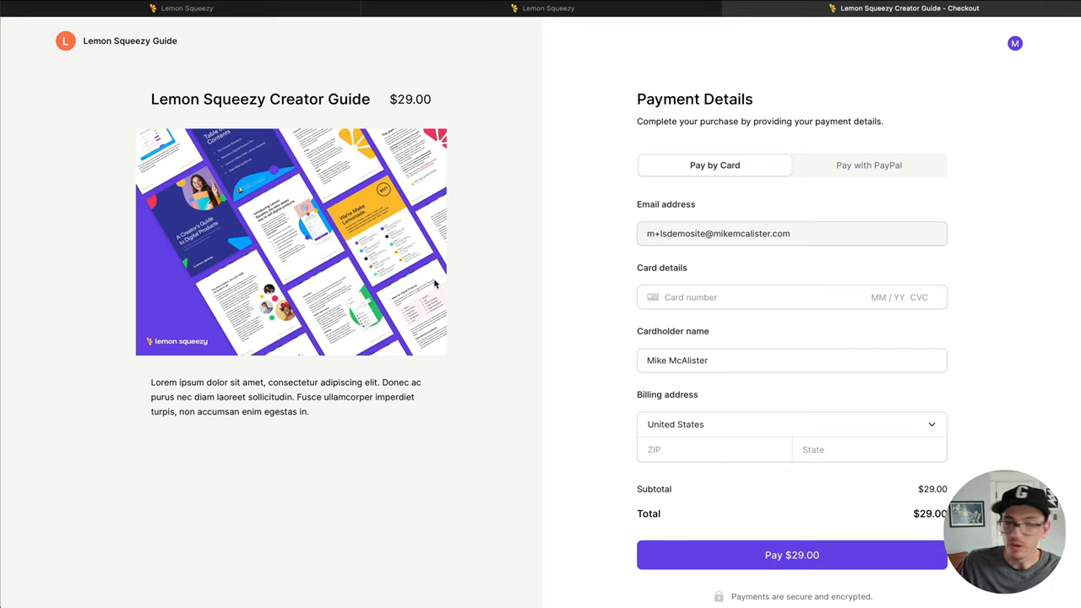
pyautogui.moveTo(153, 379)
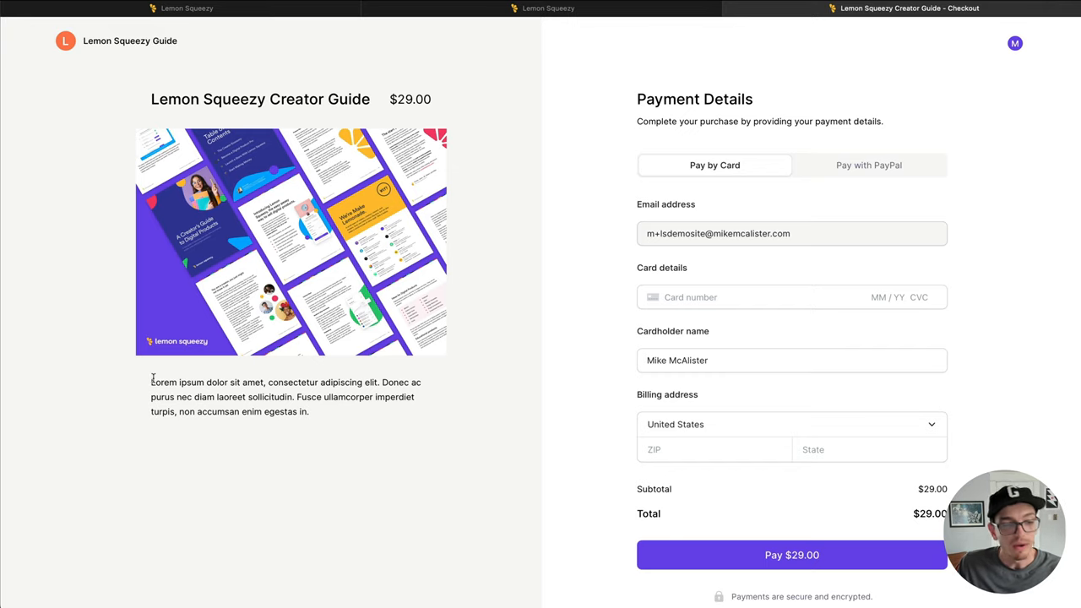
pyautogui.moveTo(321, 414)
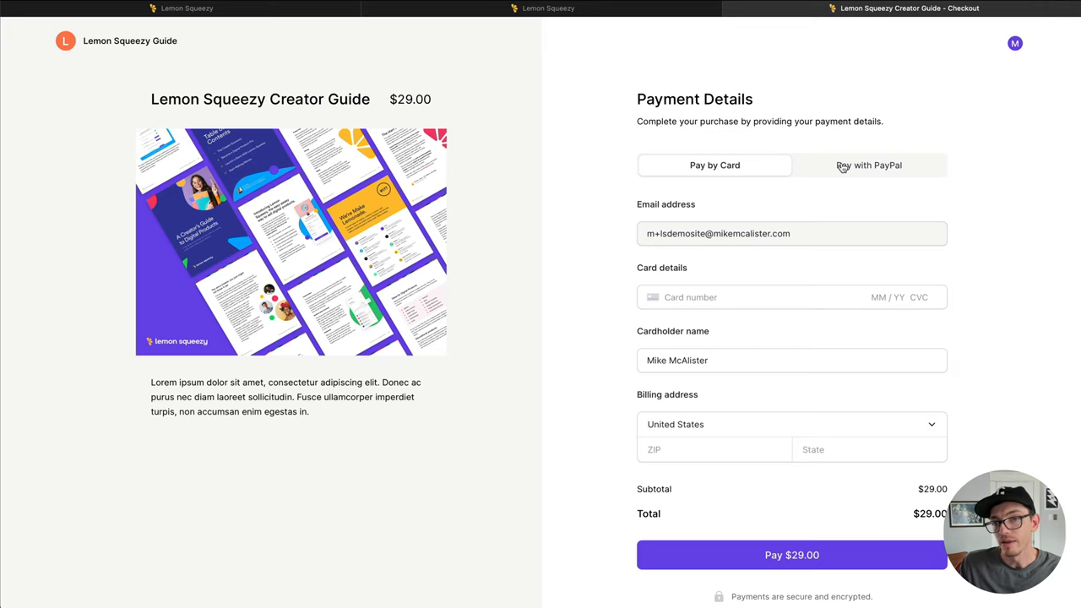
pyautogui.scroll(-3)
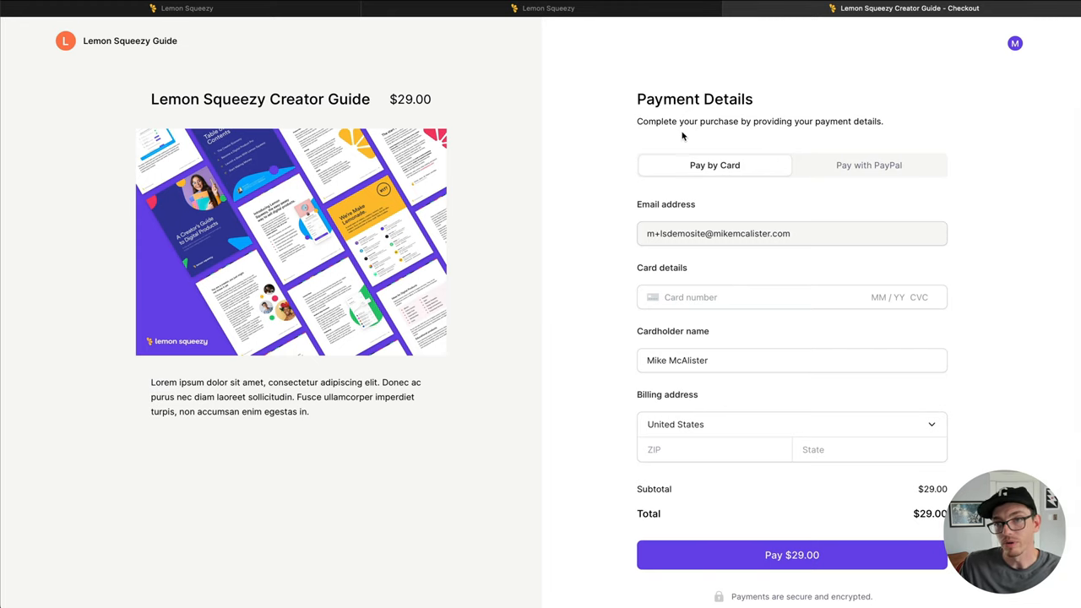
pyautogui.moveTo(603, 144)
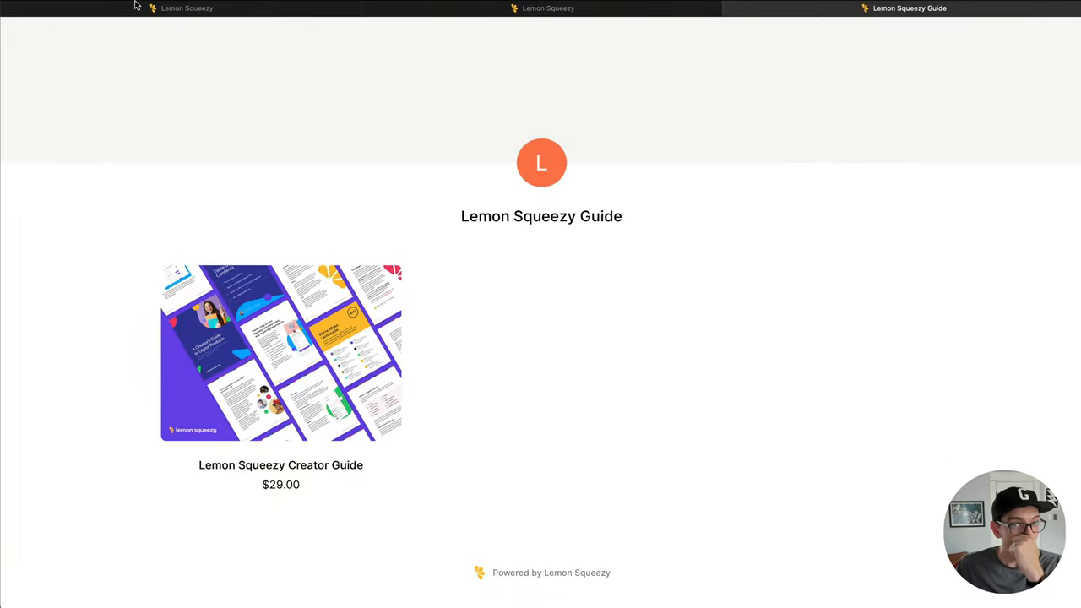
pyautogui.click(548, 8)
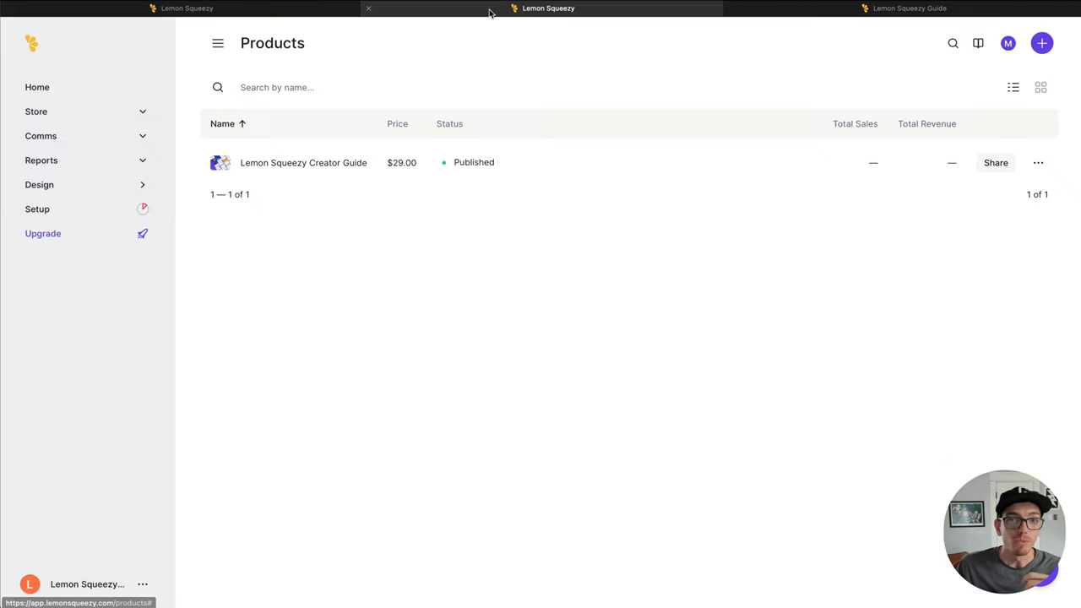
pyautogui.click(87, 584)
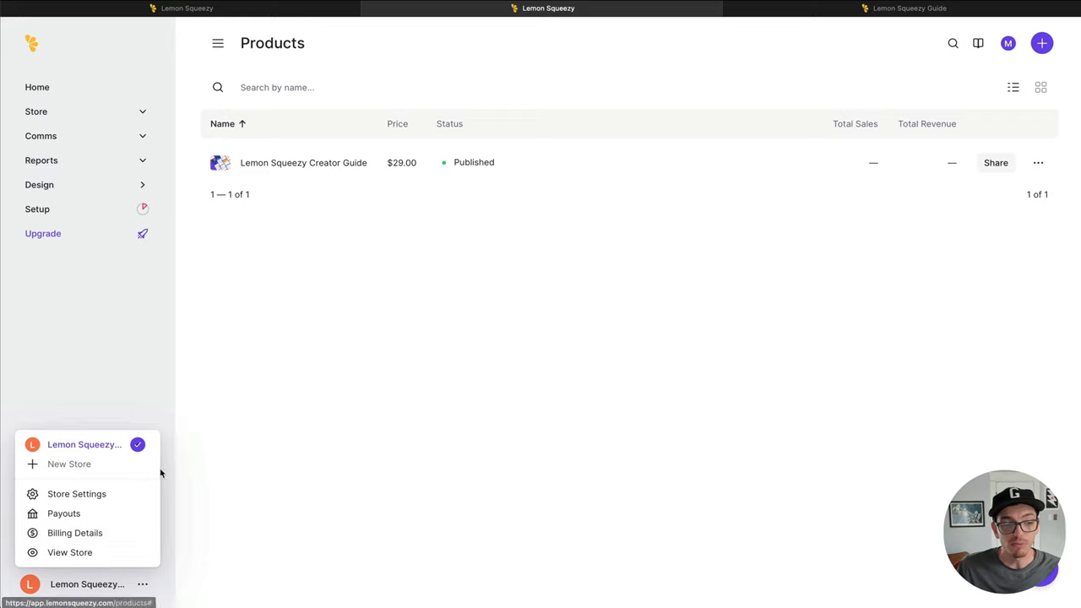
pyautogui.moveTo(366, 387)
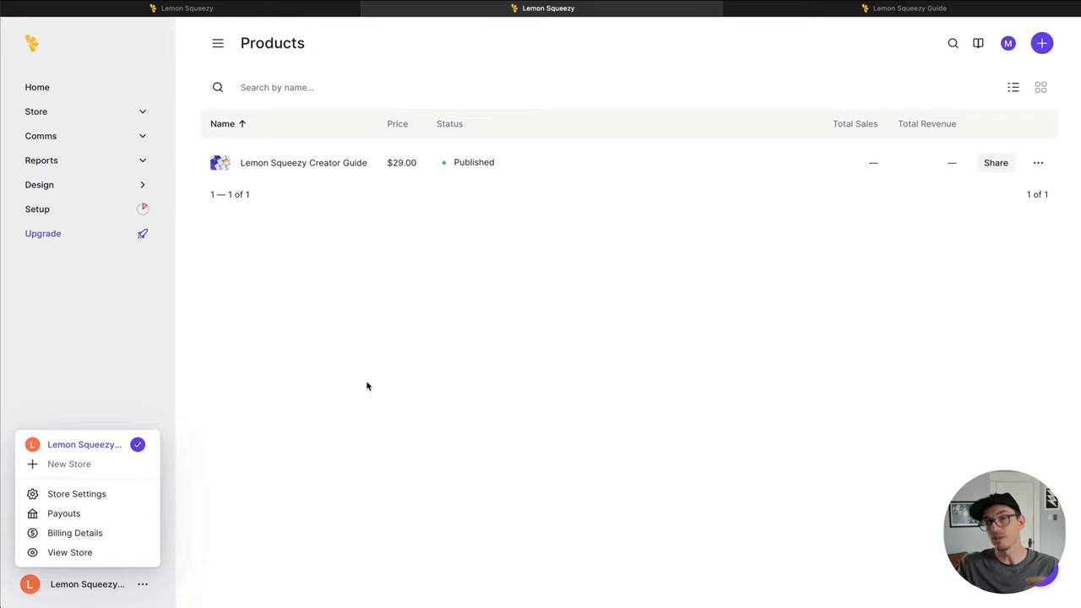